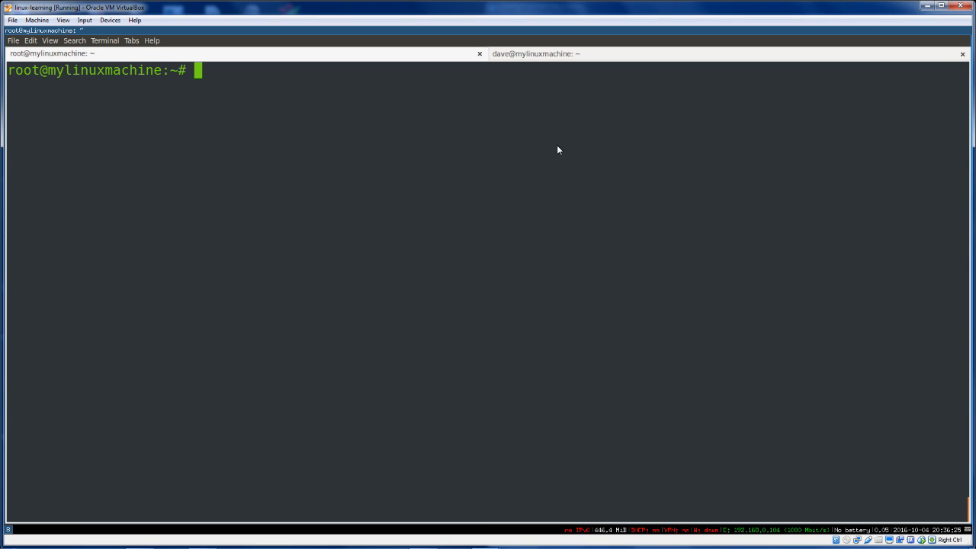
Run lsof to list all open files, then interrupt it at dnsmasq's entries.
text(lso)
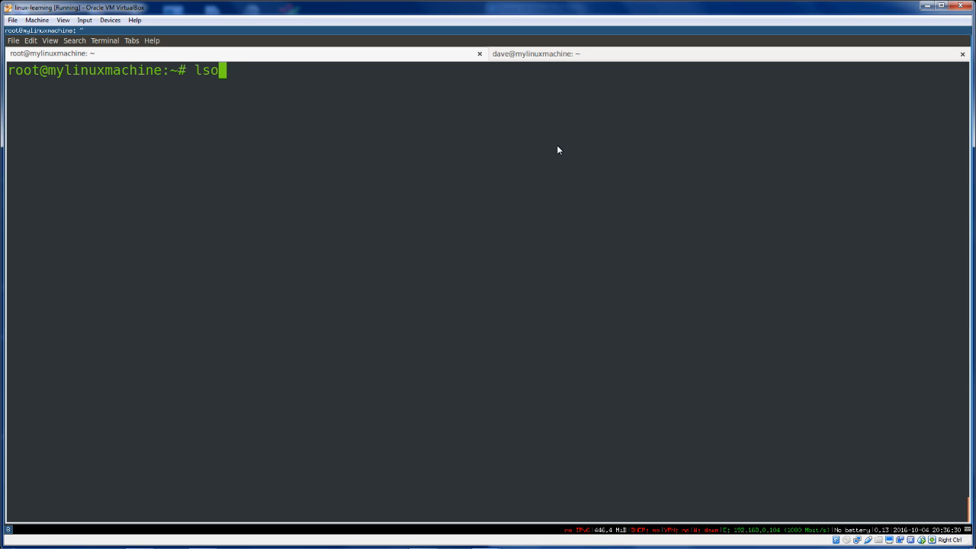
text(f)
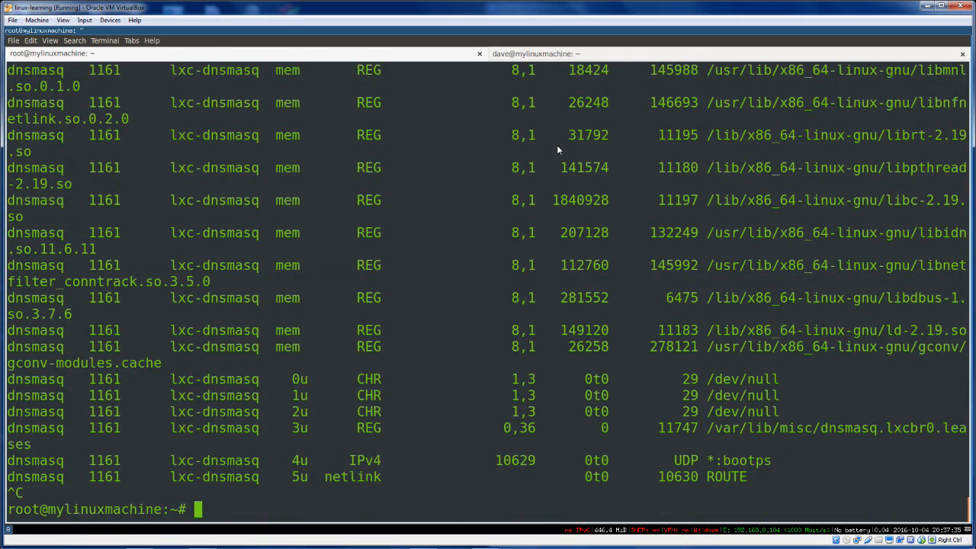
Run lsof piped through head to show only init's first open files.
text(lsof)
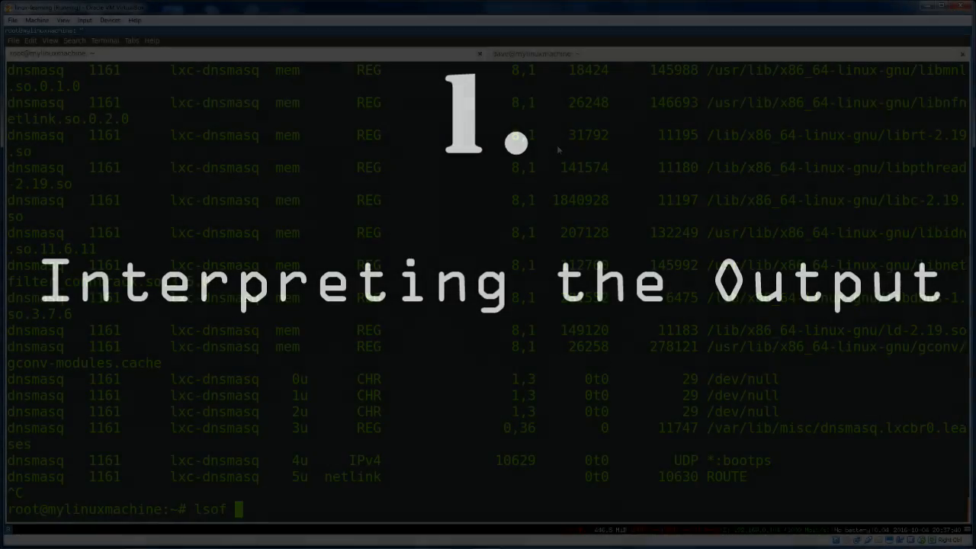
text(| gr)
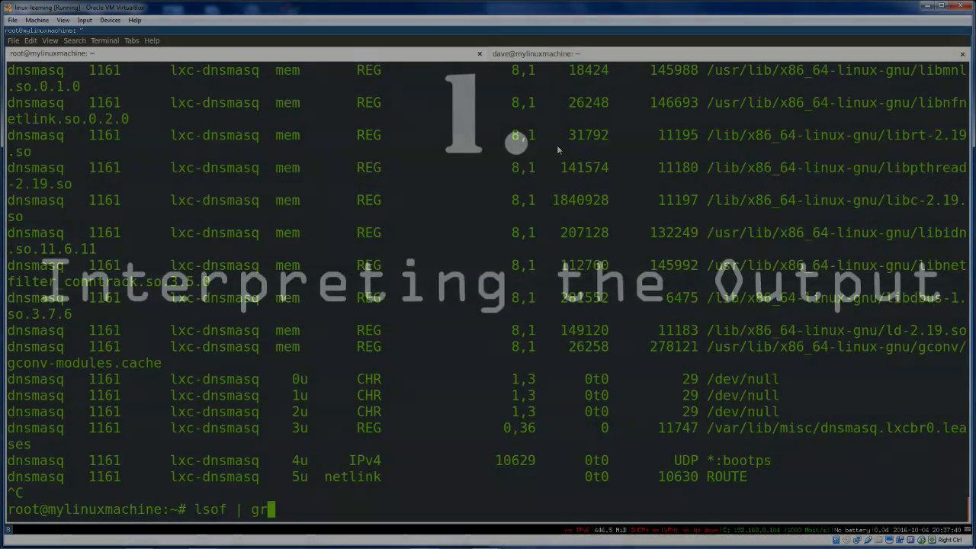
key(Return)
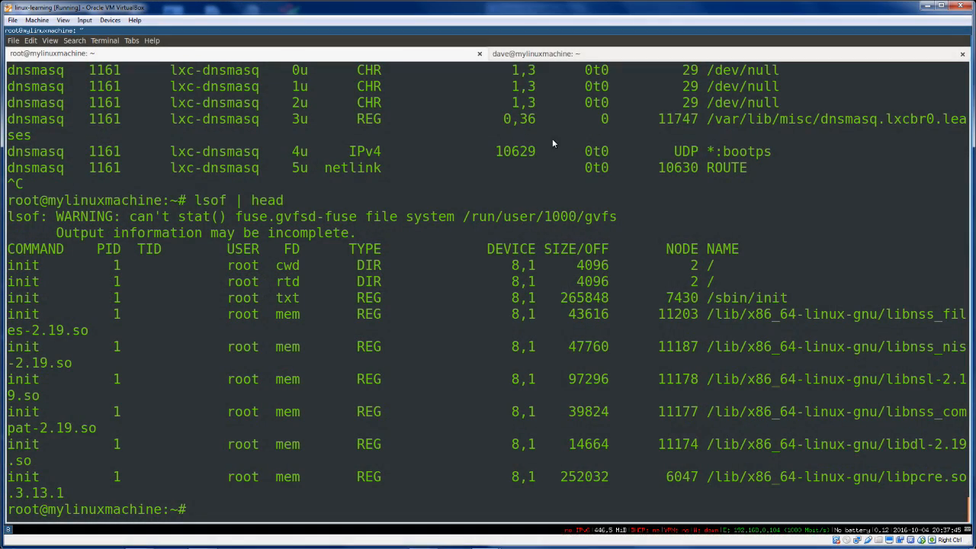
mouse_move(105, 242)
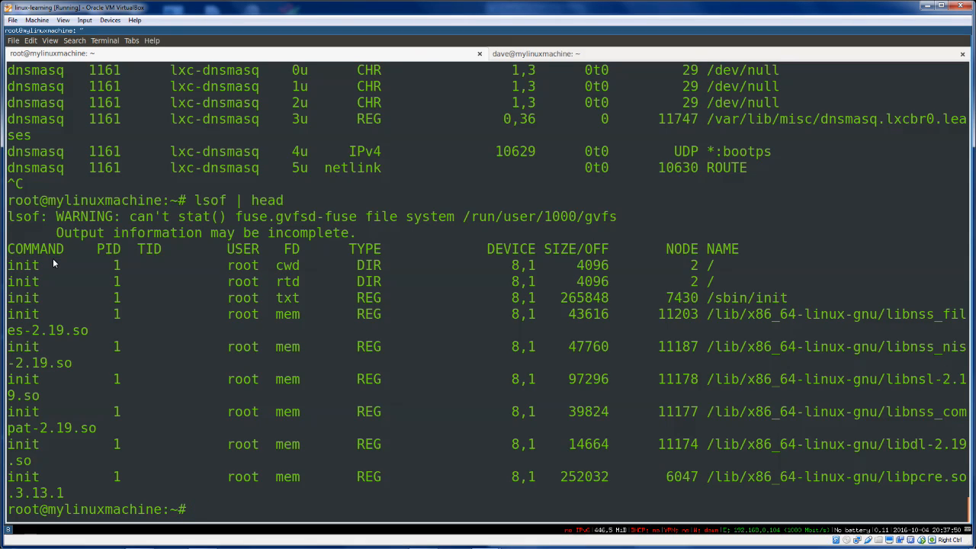
Highlight the NAME heading, the libdl-2.19.so path, the init command and the root user.
double_click(722, 249)
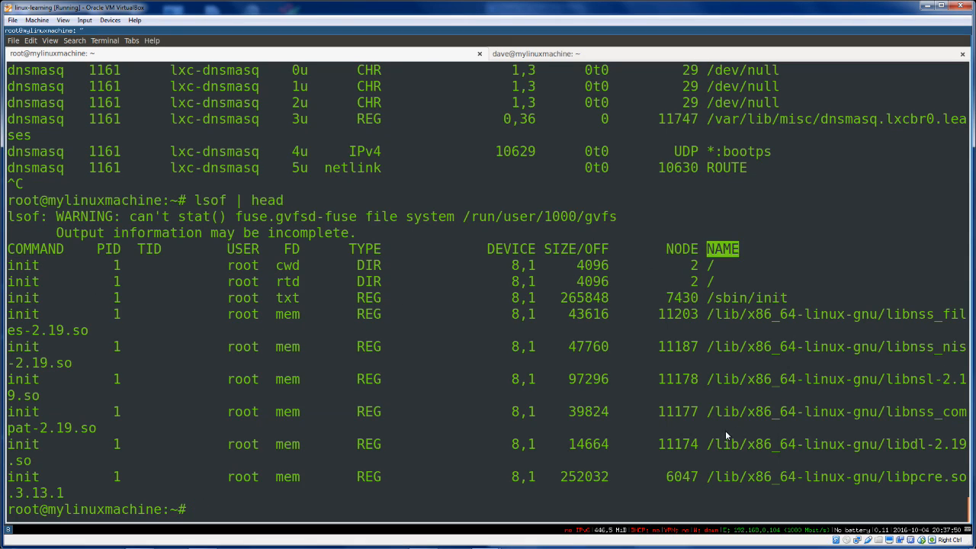
double_click(835, 444)
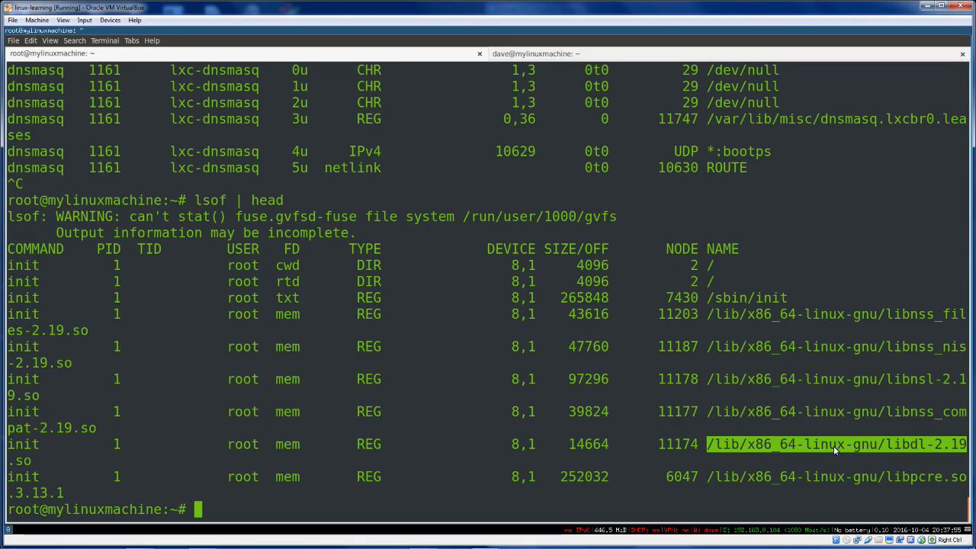
mouse_move(781, 385)
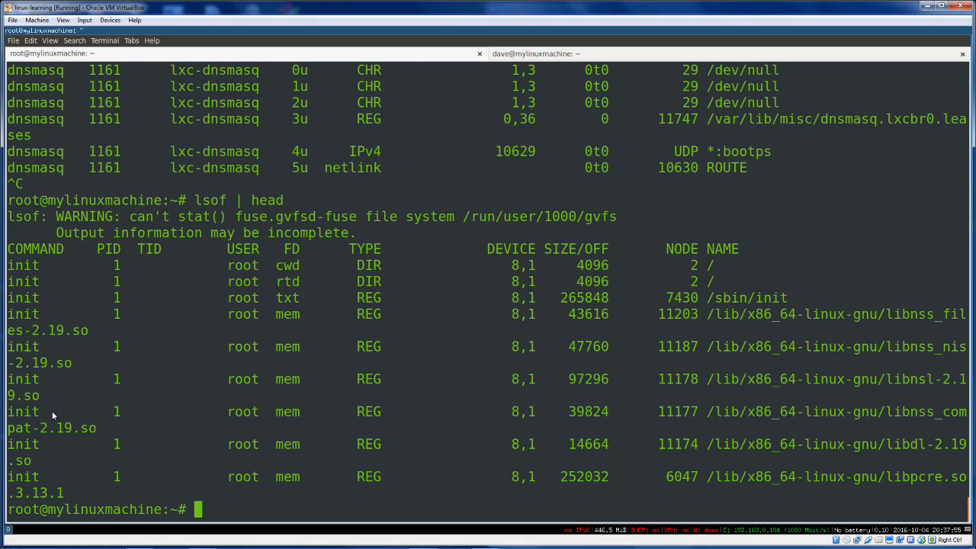
mouse_move(17, 281)
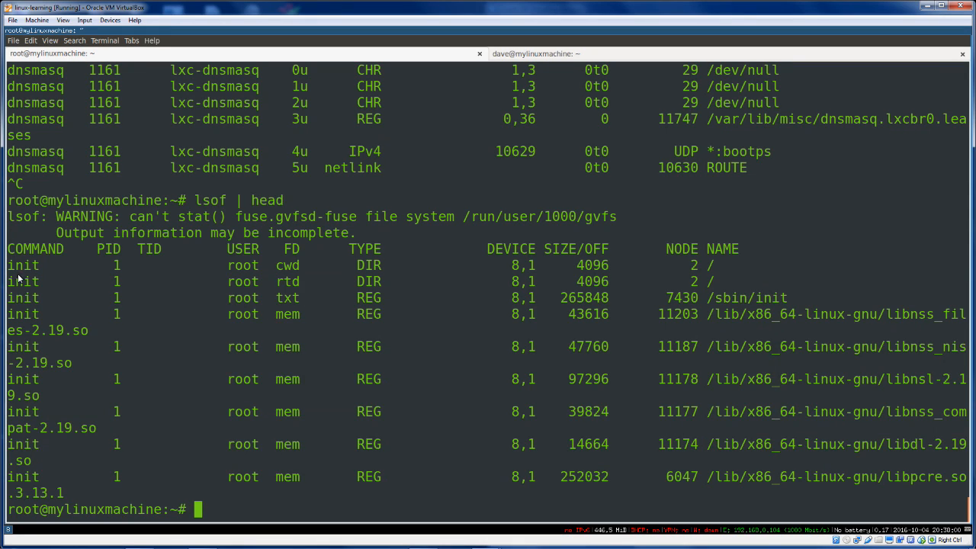
double_click(23, 265)
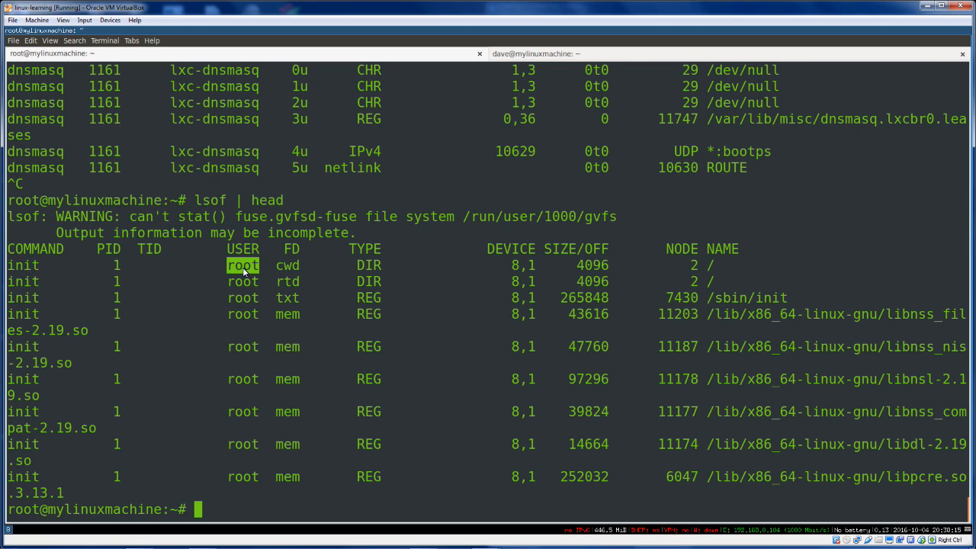
double_click(287, 265)
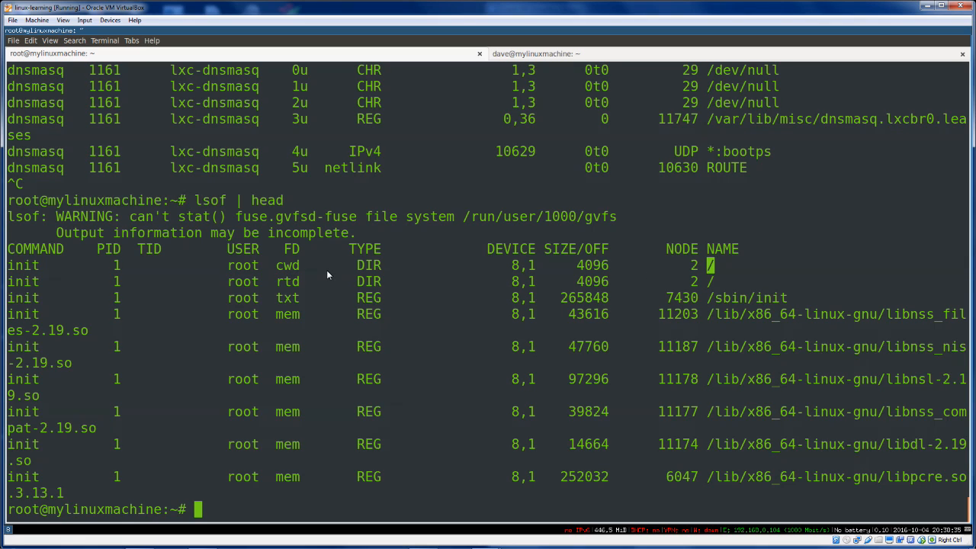
mouse_move(288, 300)
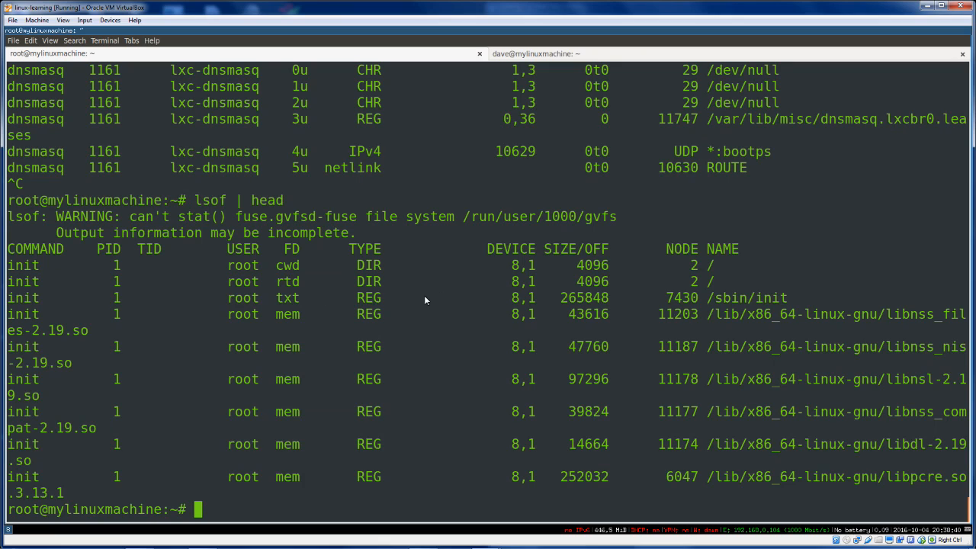
mouse_move(416, 299)
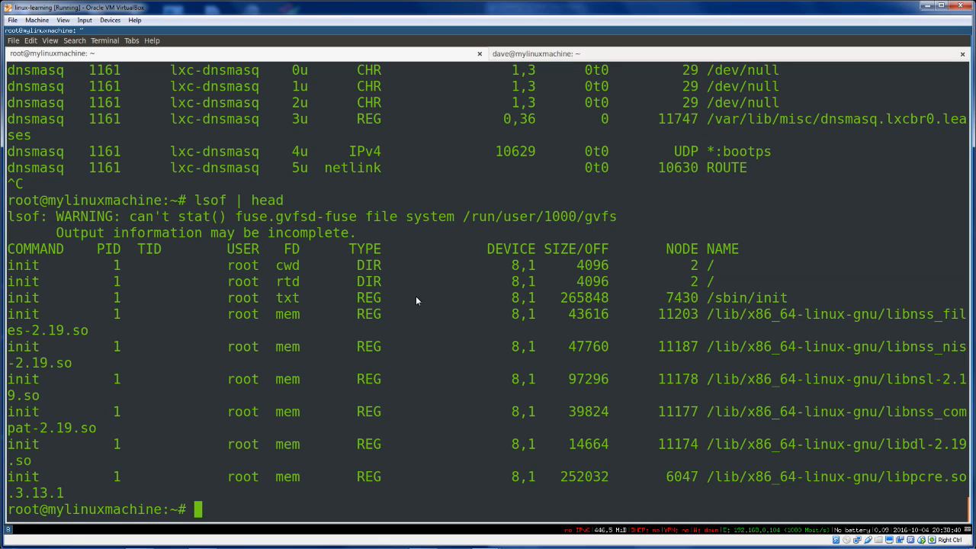
mouse_move(429, 183)
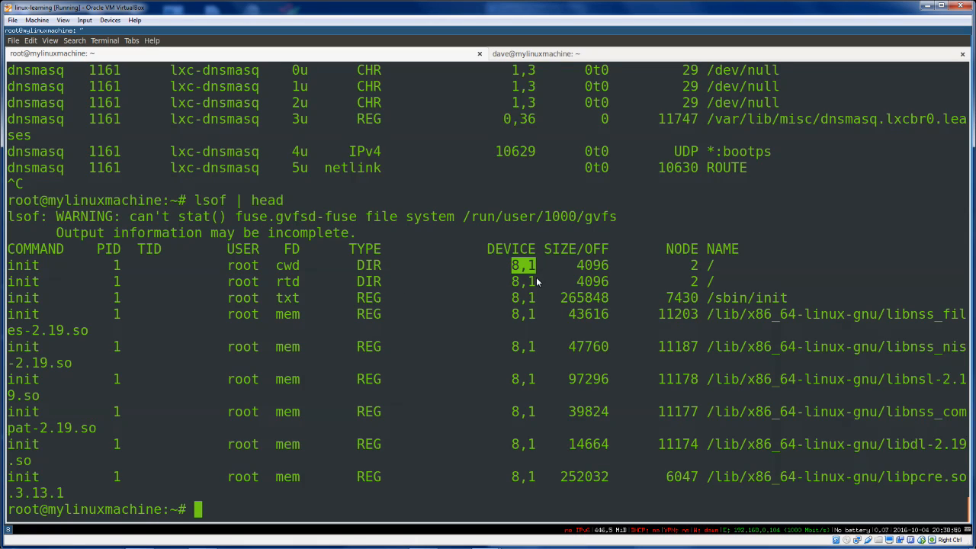
mouse_move(587, 267)
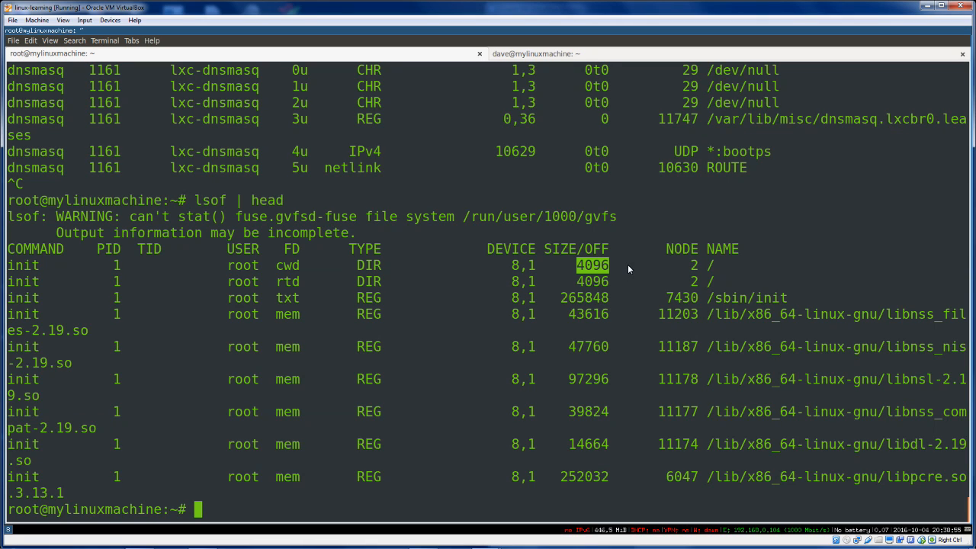
mouse_move(620, 269)
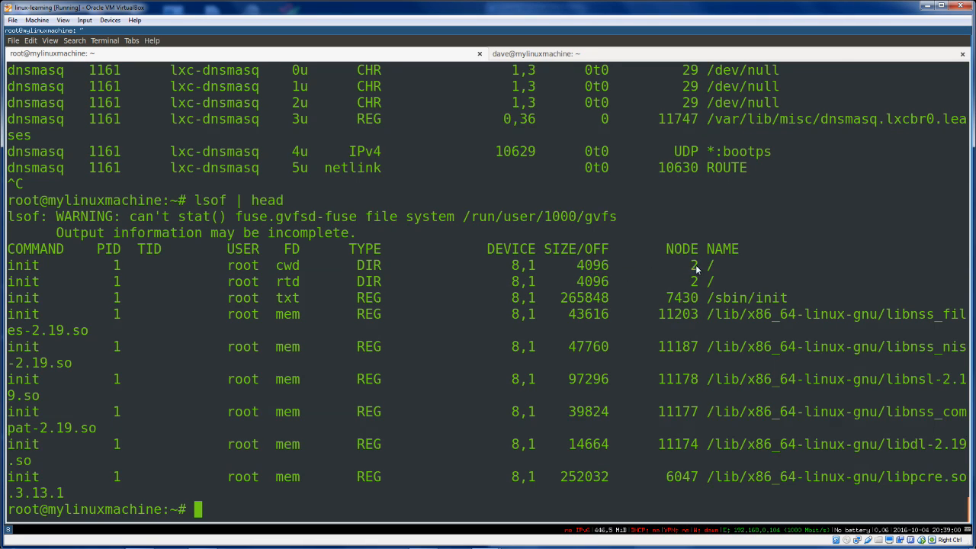
double_click(691, 265)
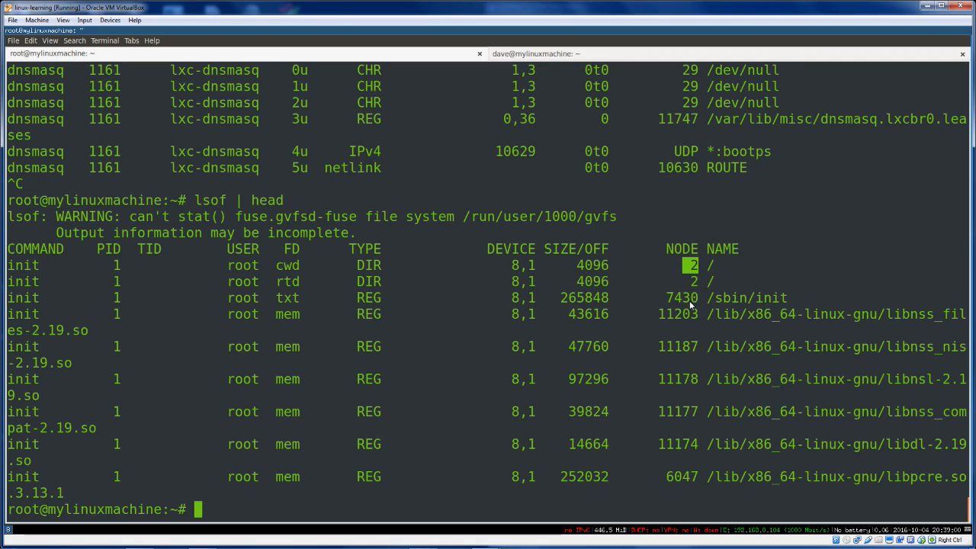
mouse_move(690, 292)
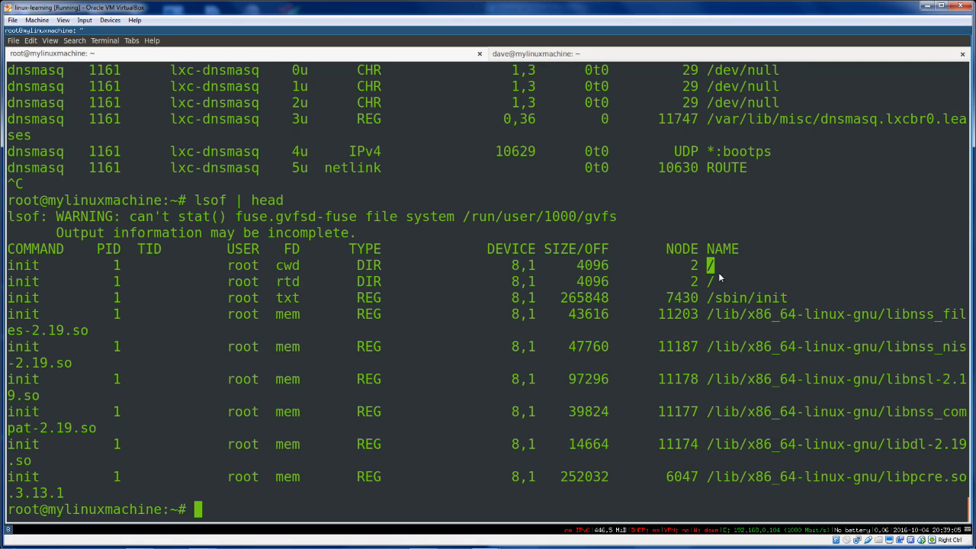
double_click(723, 249)
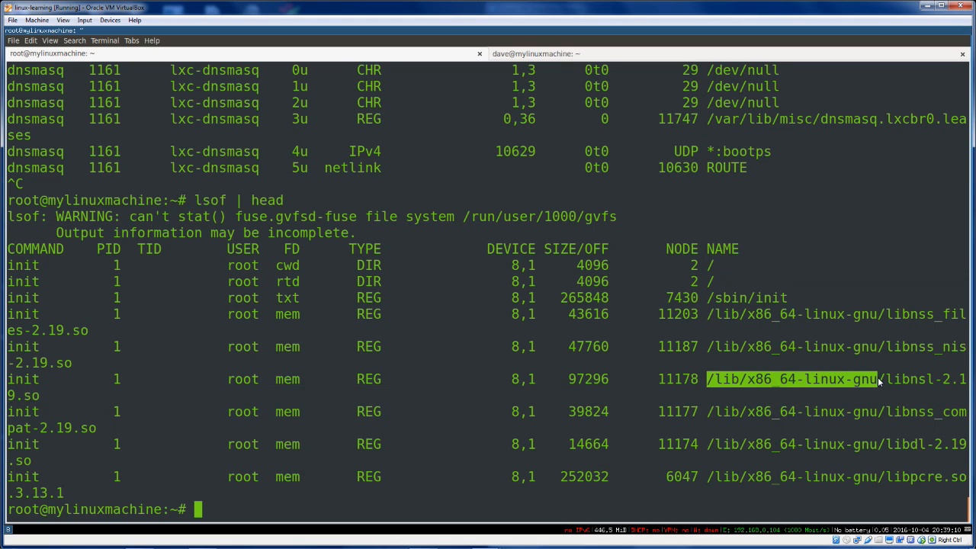
double_click(35, 249)
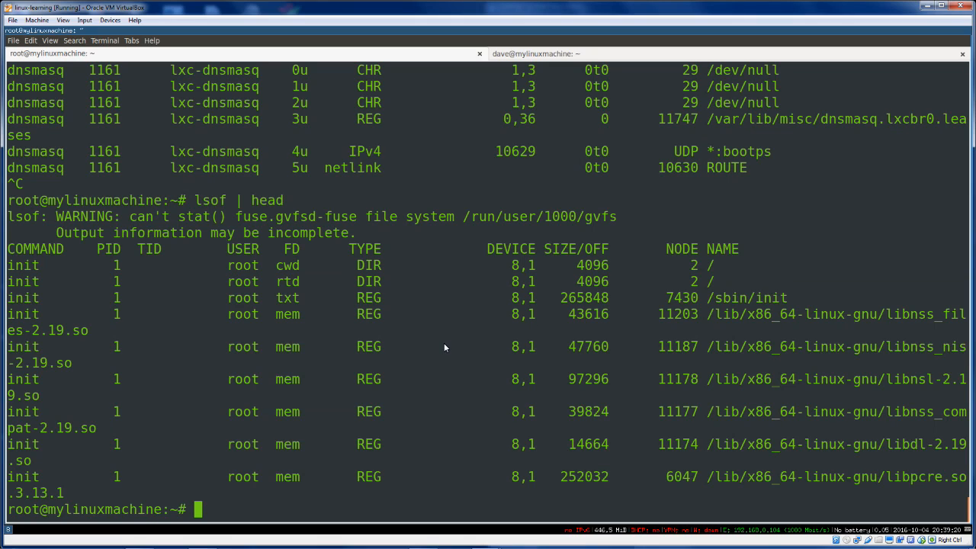
mouse_move(245, 490)
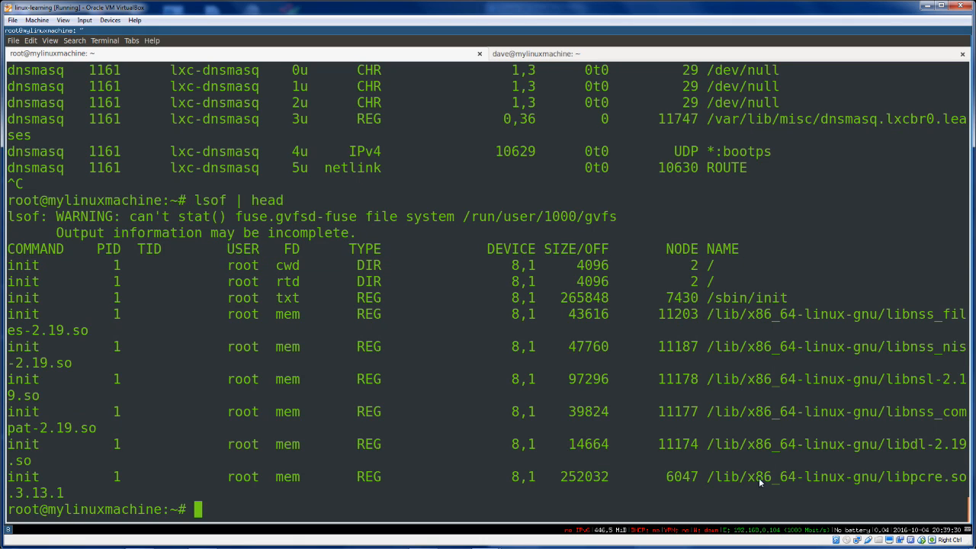
double_click(22, 477)
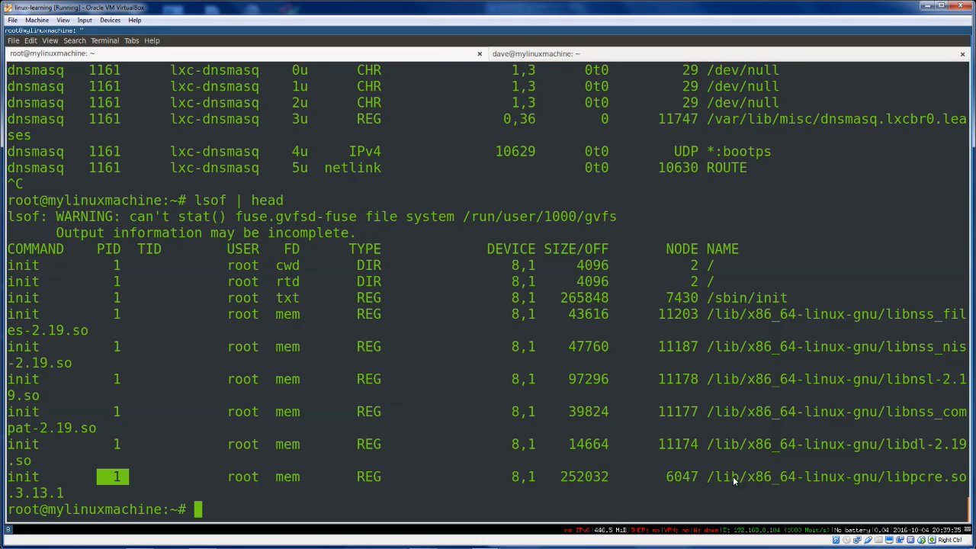
double_click(837, 477)
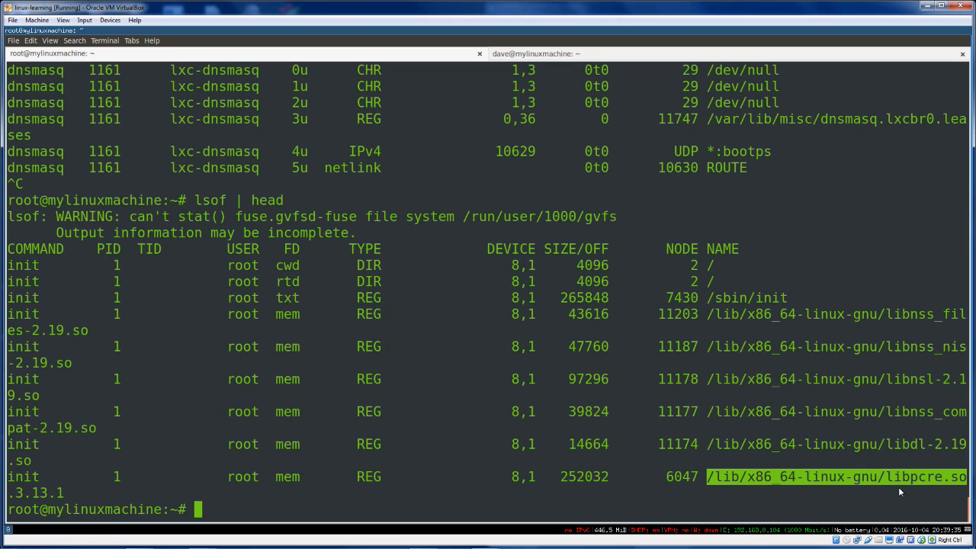
mouse_move(189, 388)
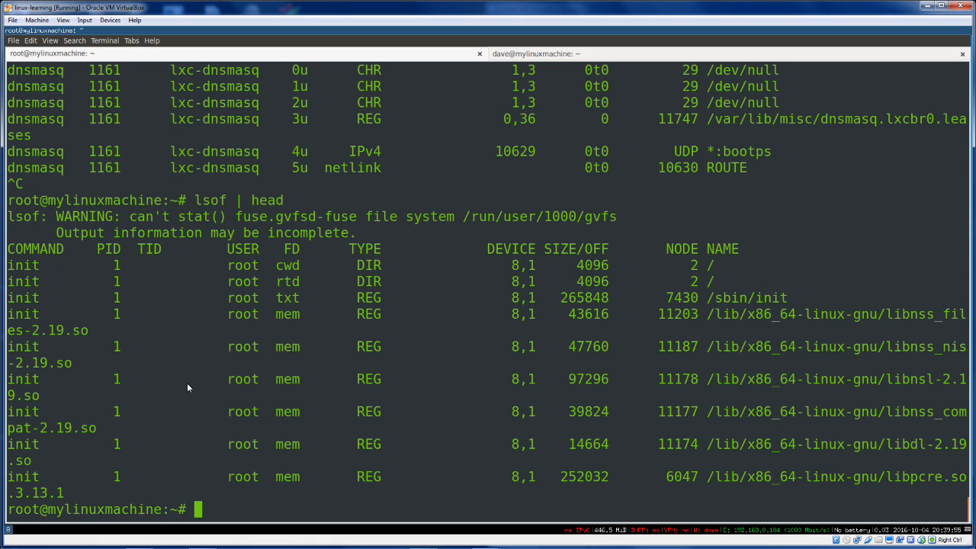
Spot nginx in netstat -tupln, fetch WordPress HTML with curl localhost, and begin ls /var/log/.
text(netstat -tupln)
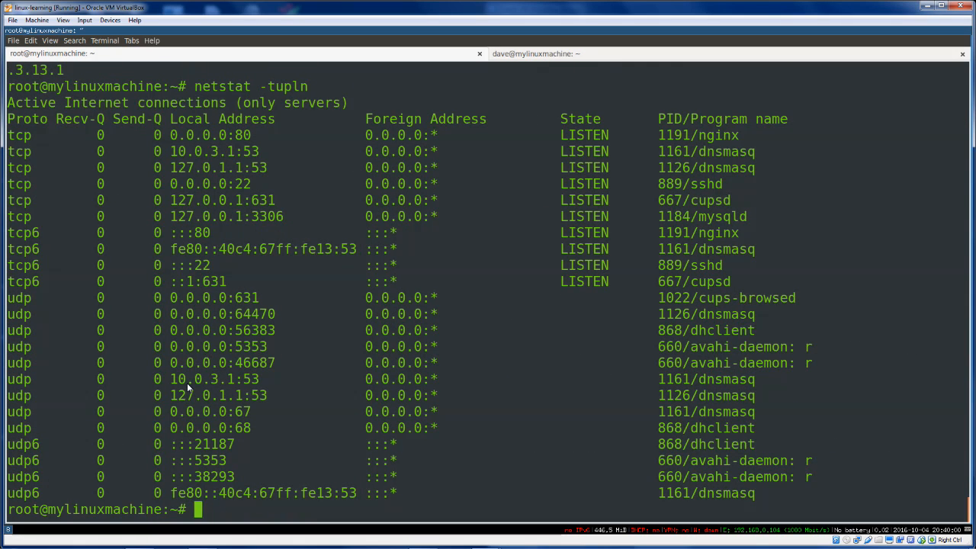
double_click(698, 135)
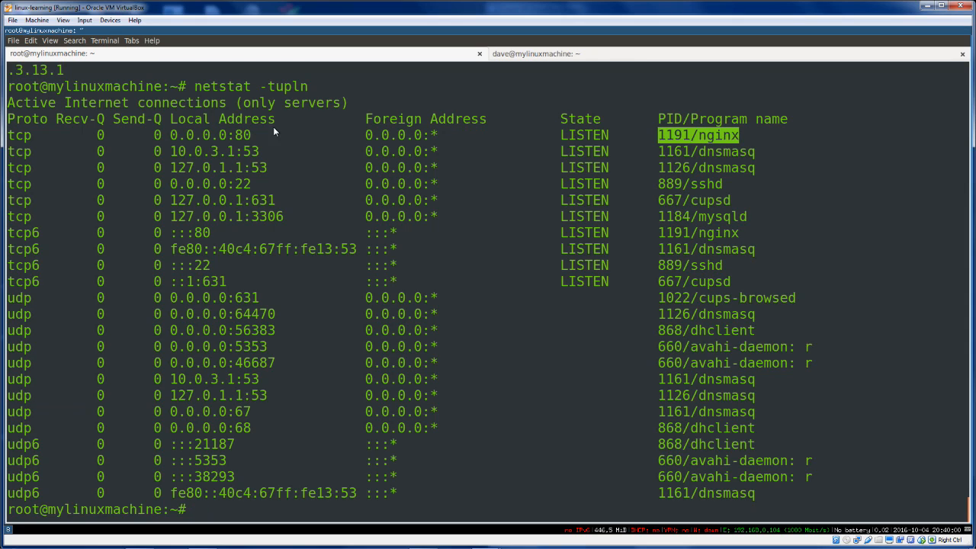
text(curl)
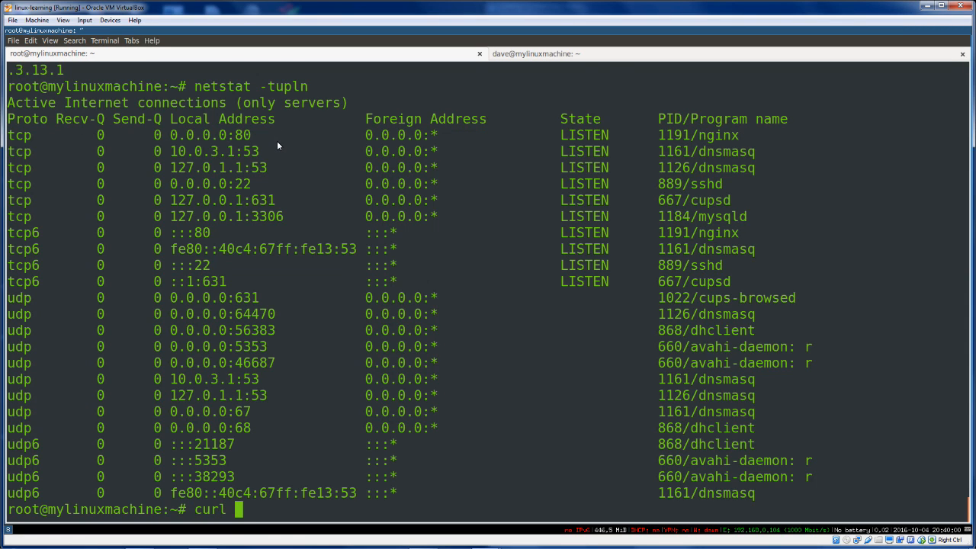
key(Return)
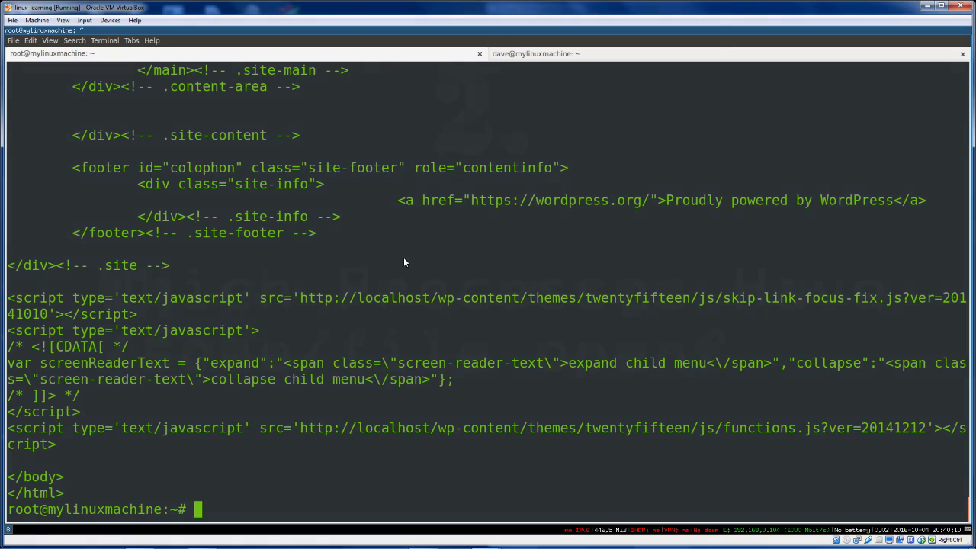
text(ls /var/log/)
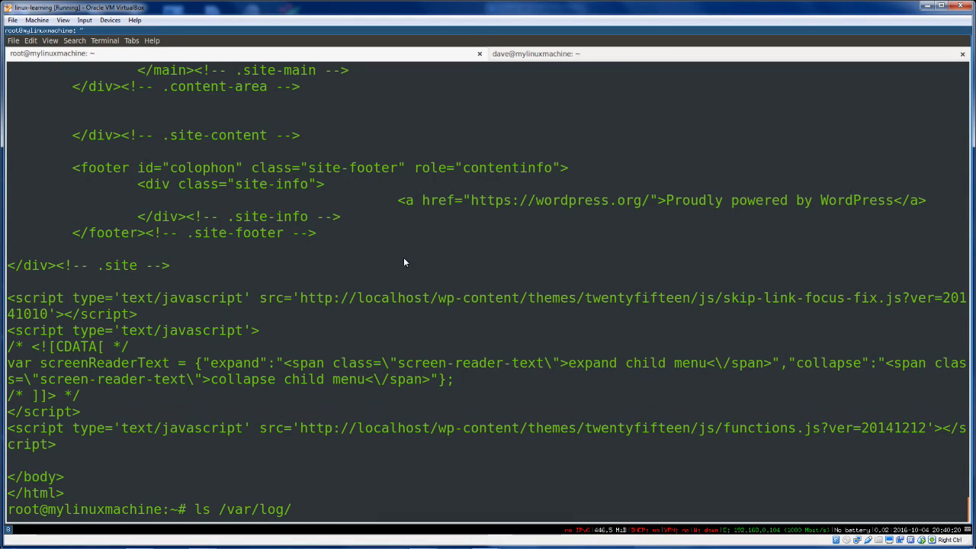
List nginx log files under /var/log/ and run lsof on /var/log/nginx/access.log.
text(| grep nginx)
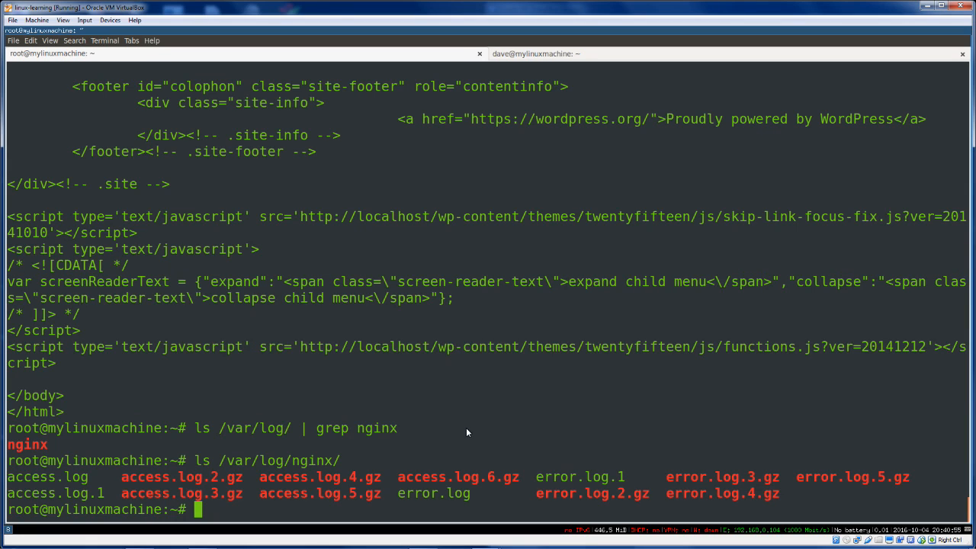
text(lsof)
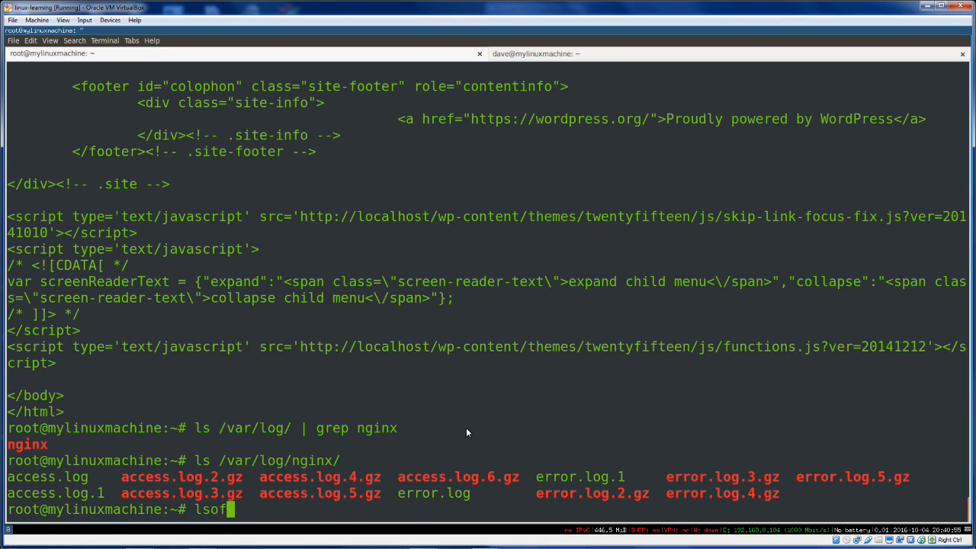
text(/var/log/nginx/)
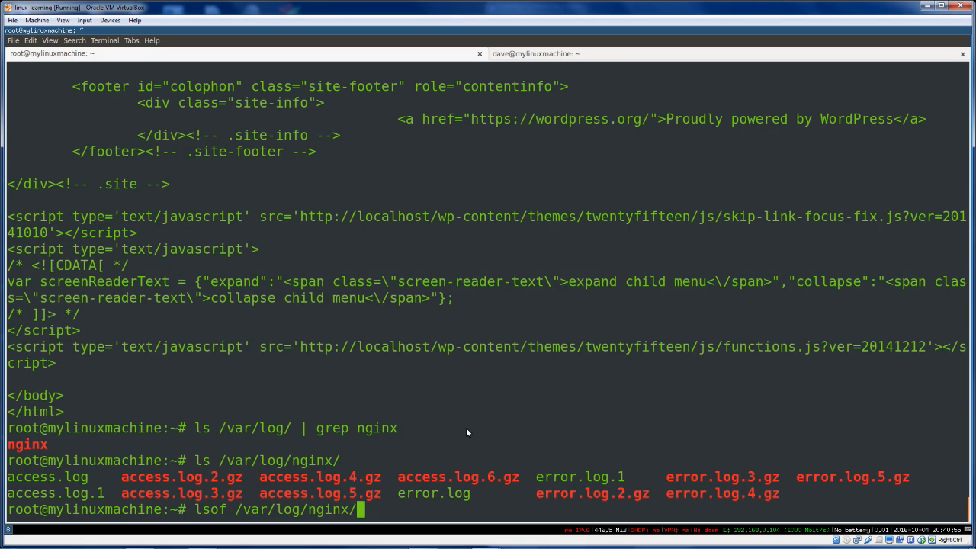
text(access.log)
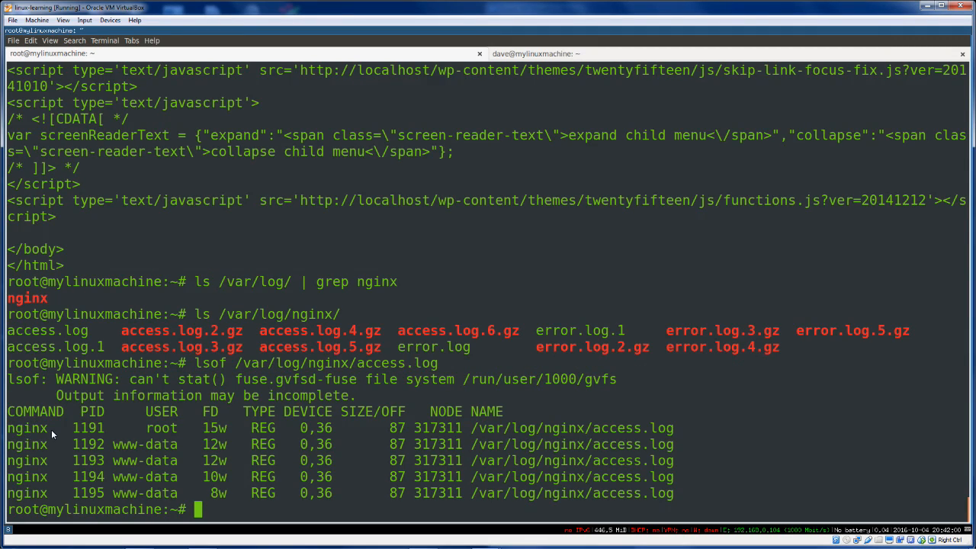
mouse_move(86, 482)
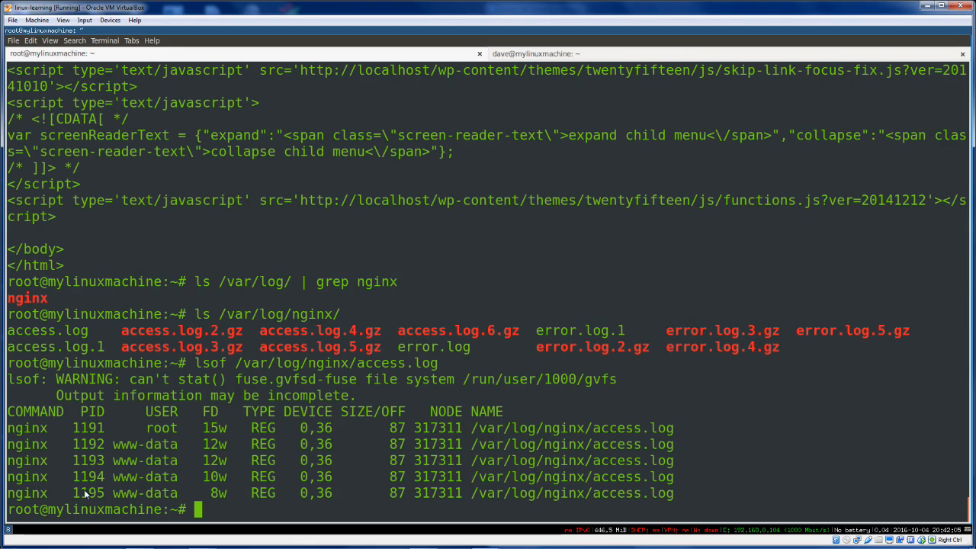
Highlight the root owner and access.log's node number in the lsof output.
double_click(161, 427)
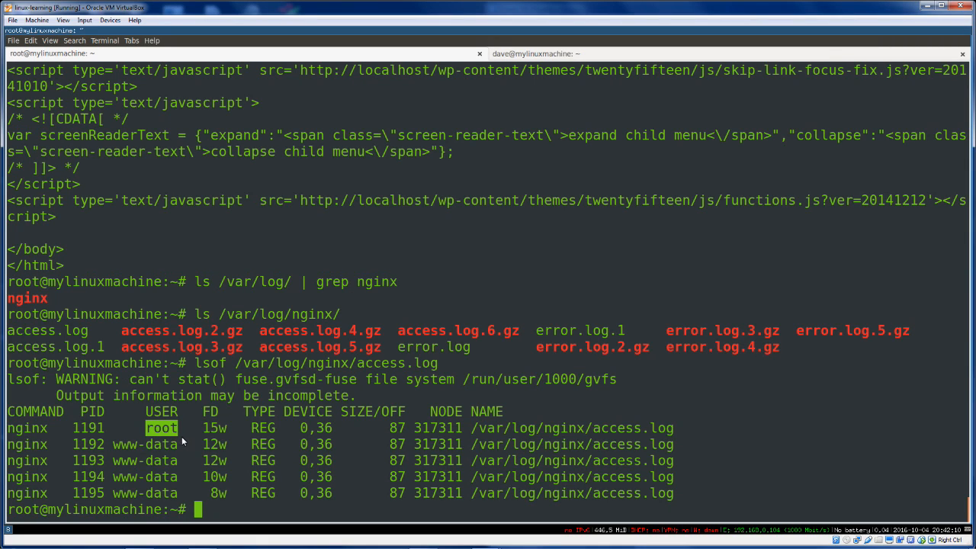
mouse_move(164, 435)
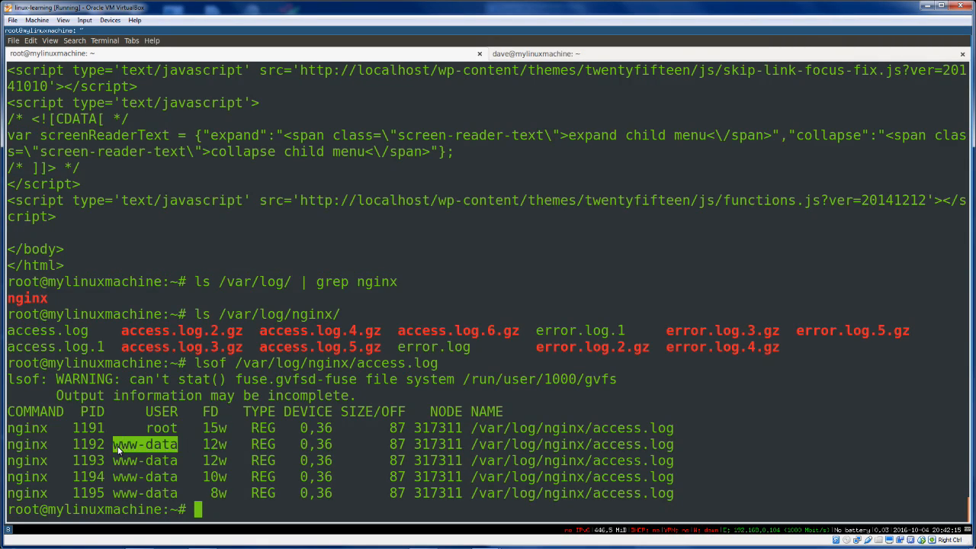
mouse_move(190, 449)
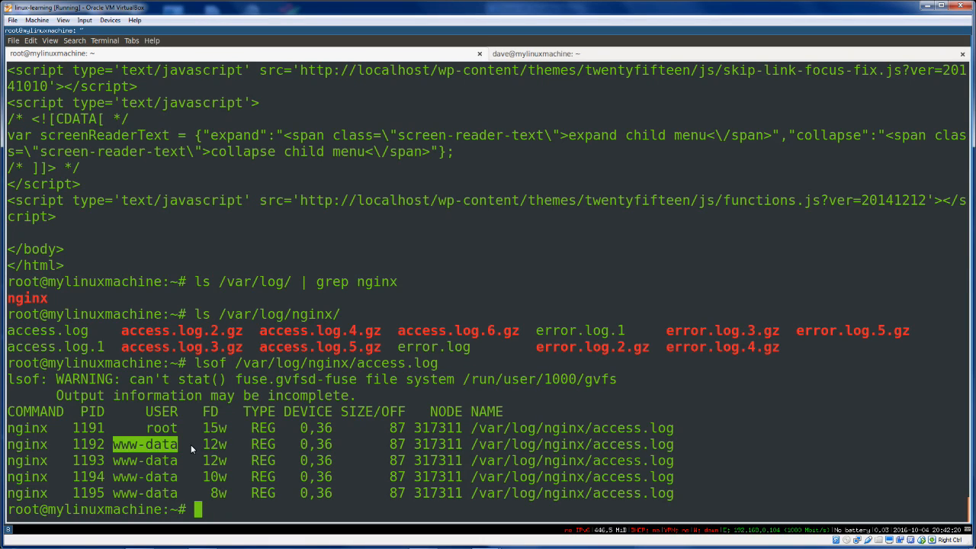
click(145, 445)
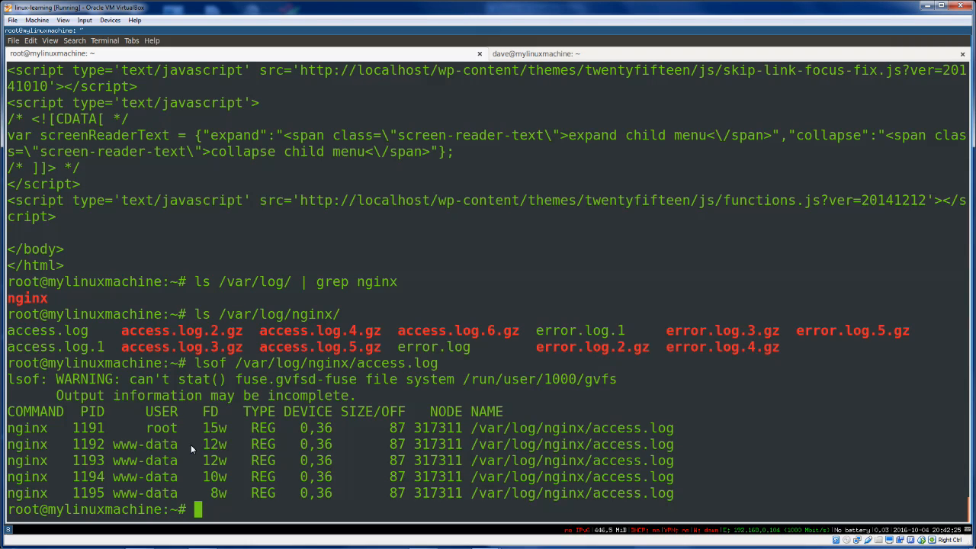
mouse_move(213, 439)
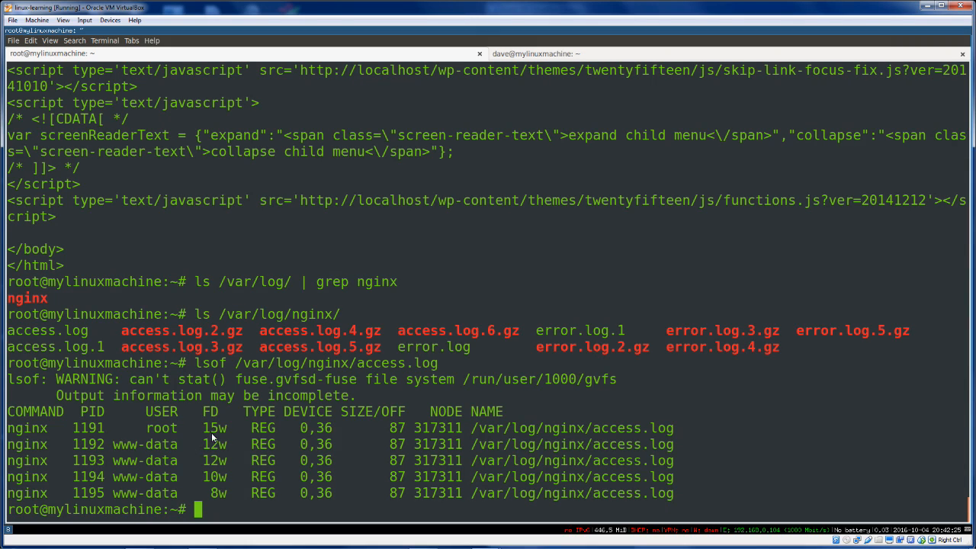
mouse_move(206, 450)
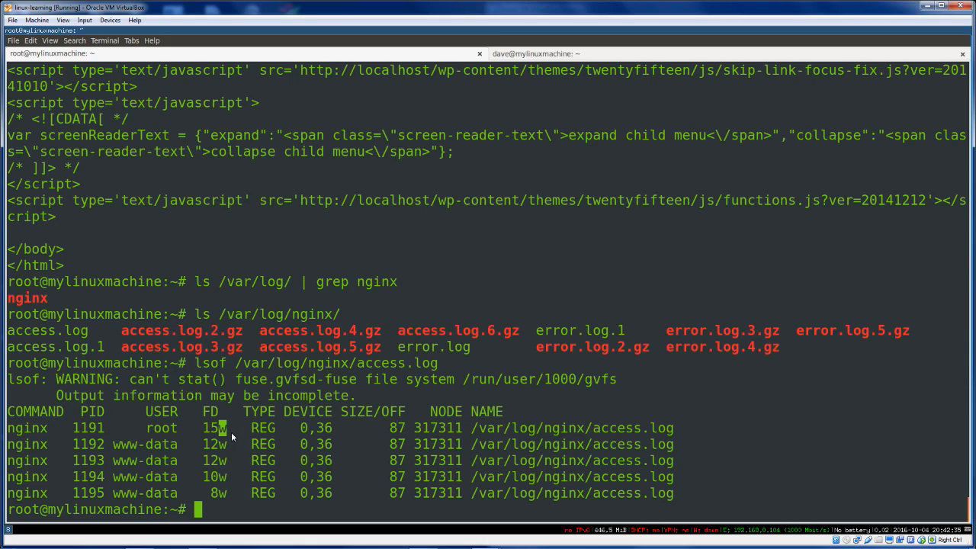
mouse_move(229, 456)
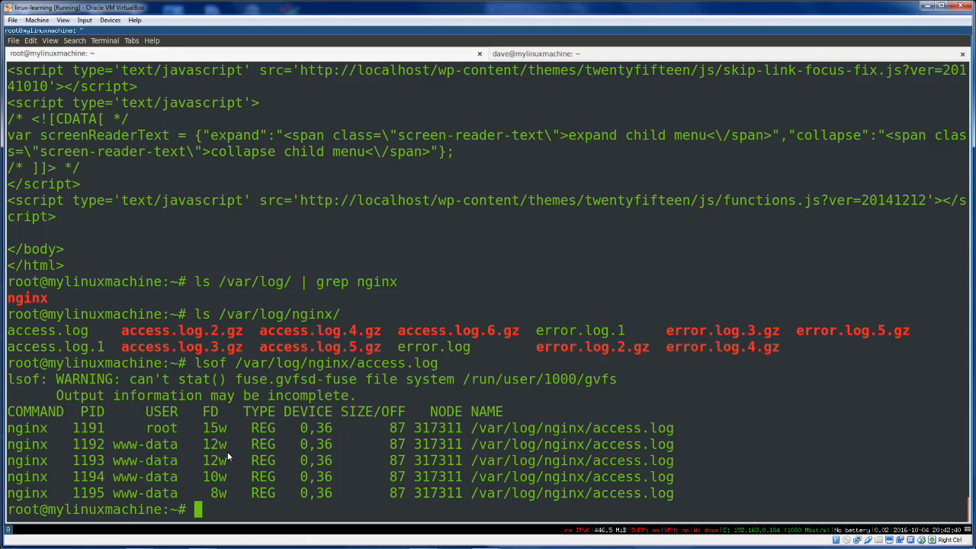
mouse_move(221, 436)
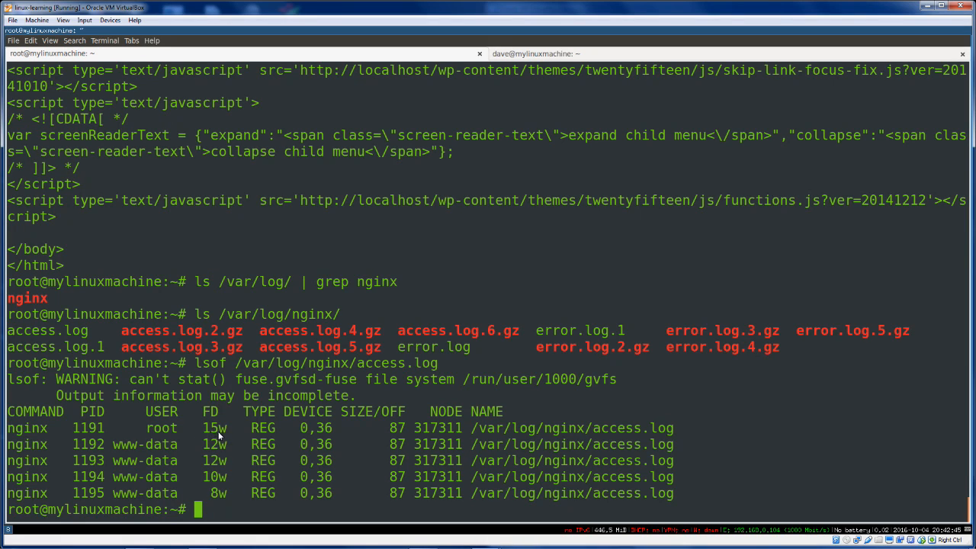
mouse_move(237, 460)
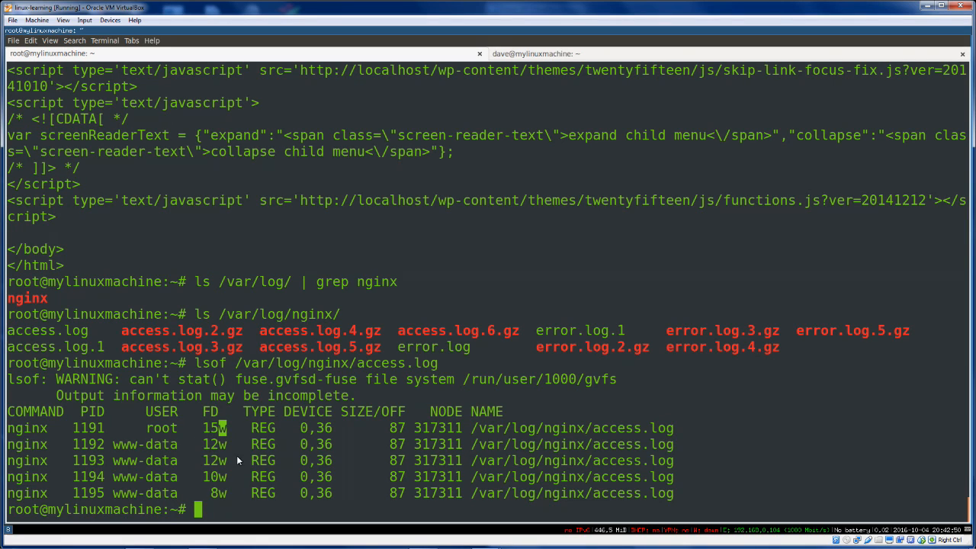
mouse_move(240, 457)
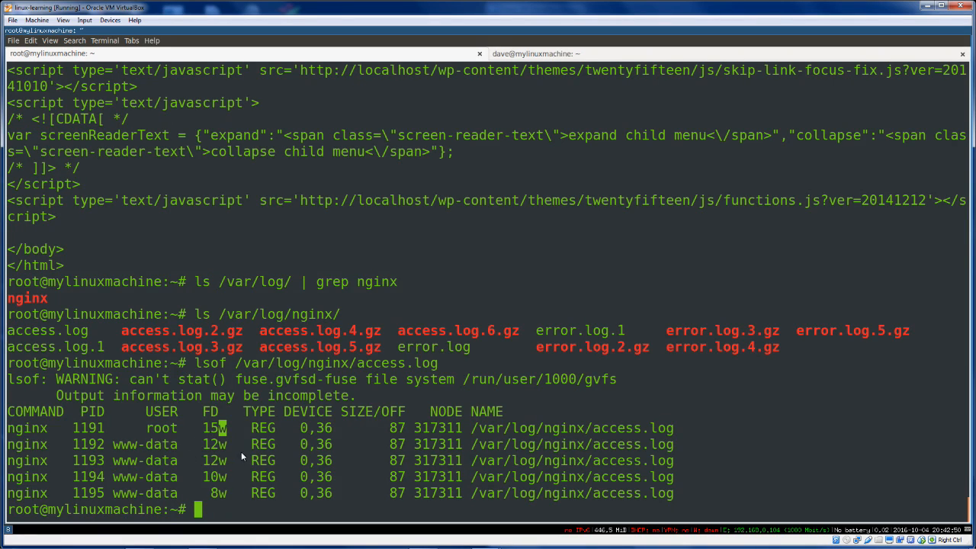
mouse_move(289, 426)
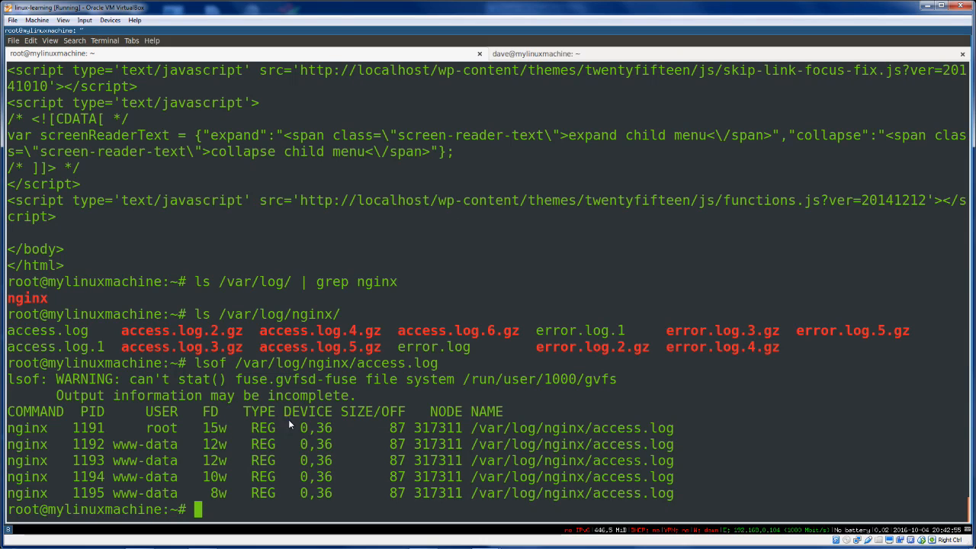
mouse_move(320, 428)
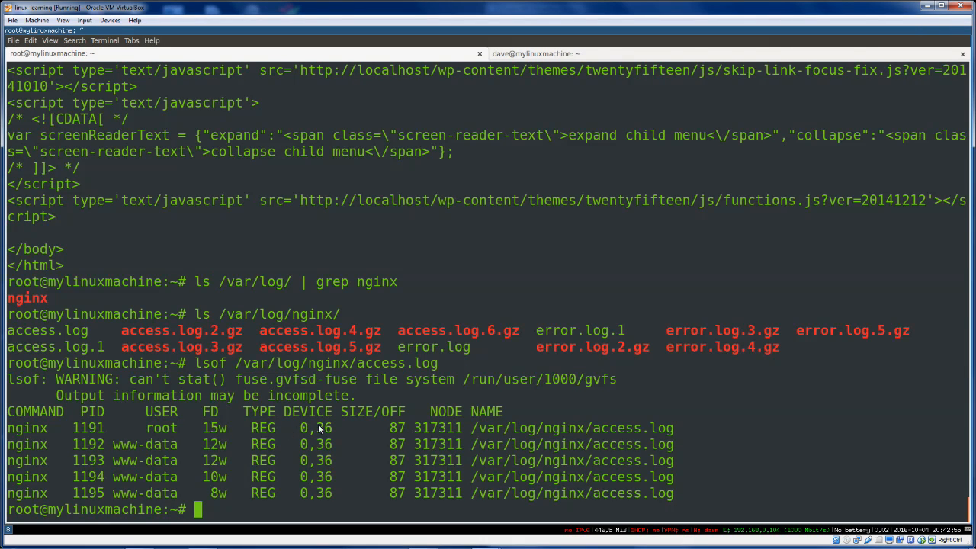
mouse_move(376, 411)
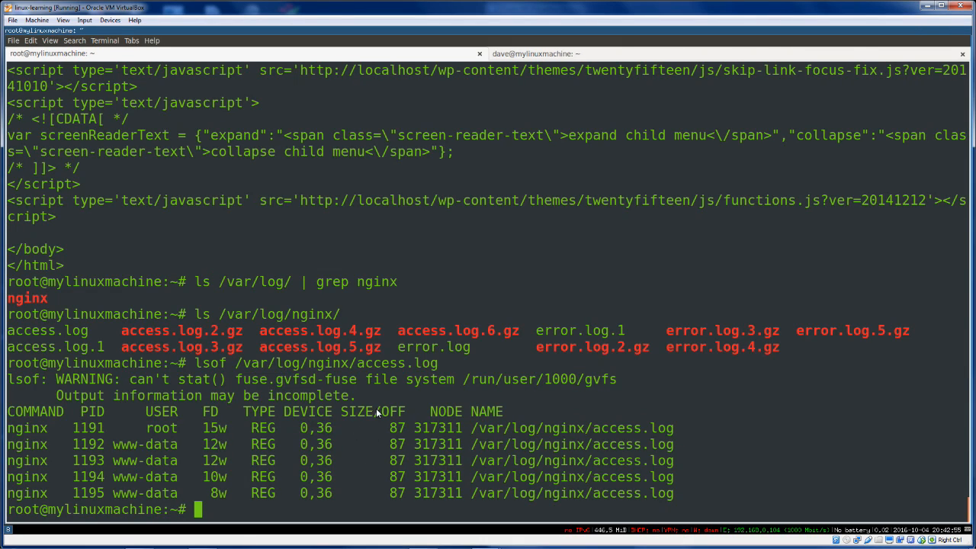
mouse_move(402, 425)
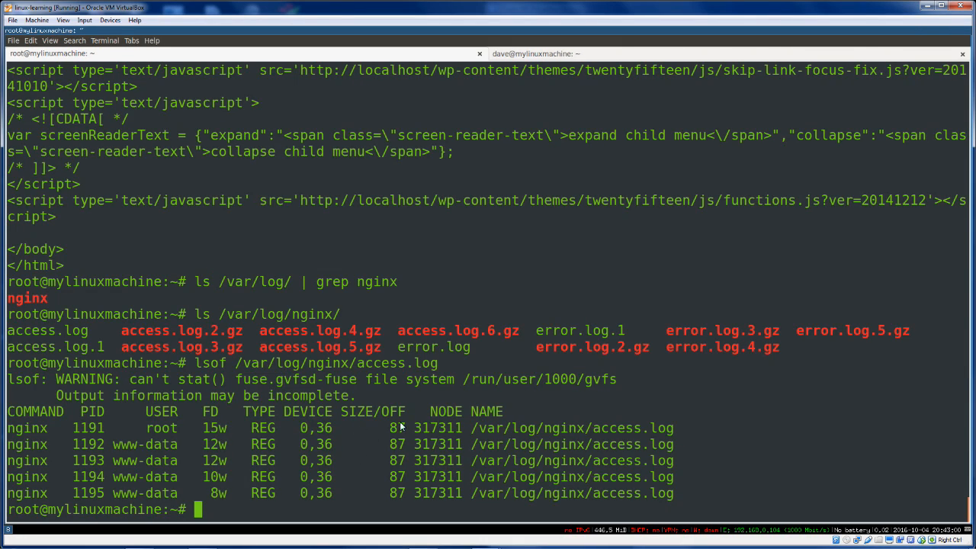
double_click(437, 428)
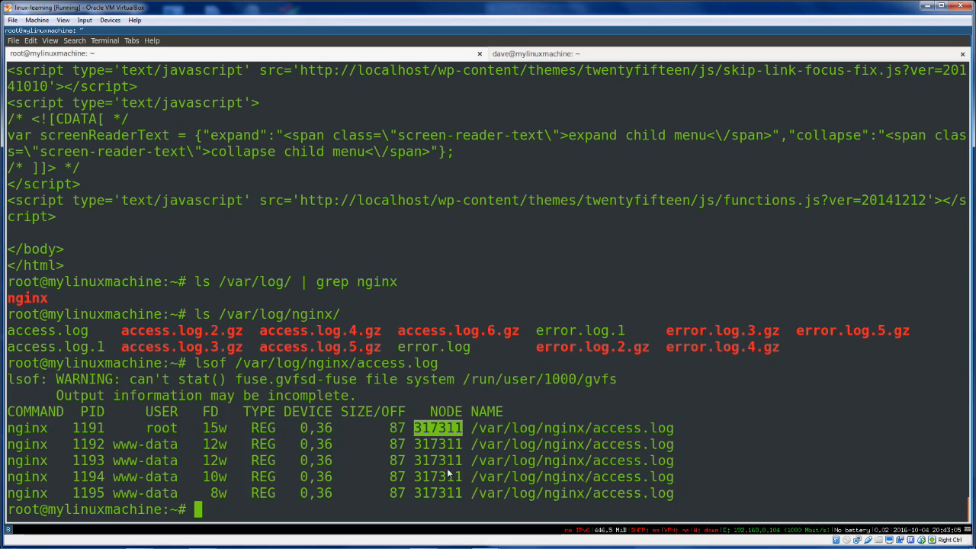
mouse_move(465, 397)
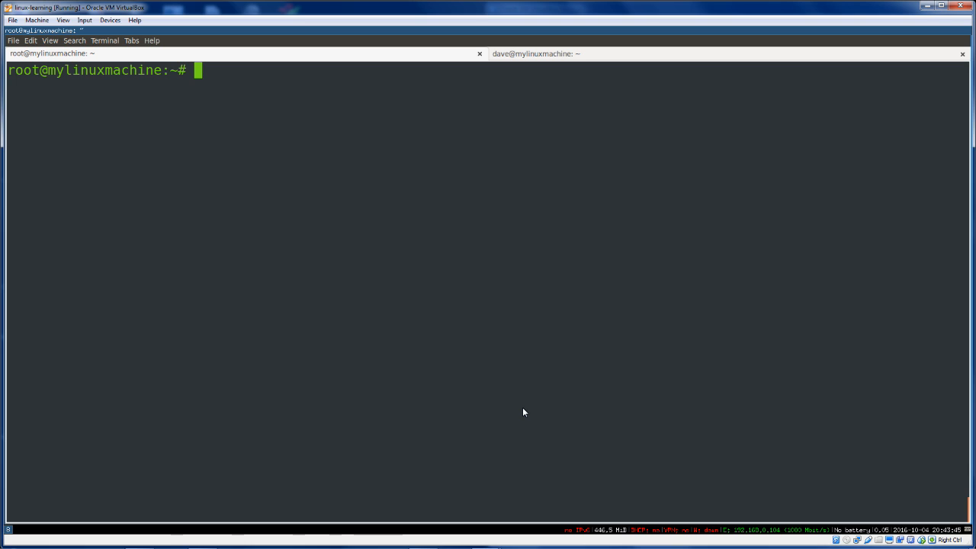
List nginx processes with ps aux | grep, then enter lsof -p 1192.
text(lsof)
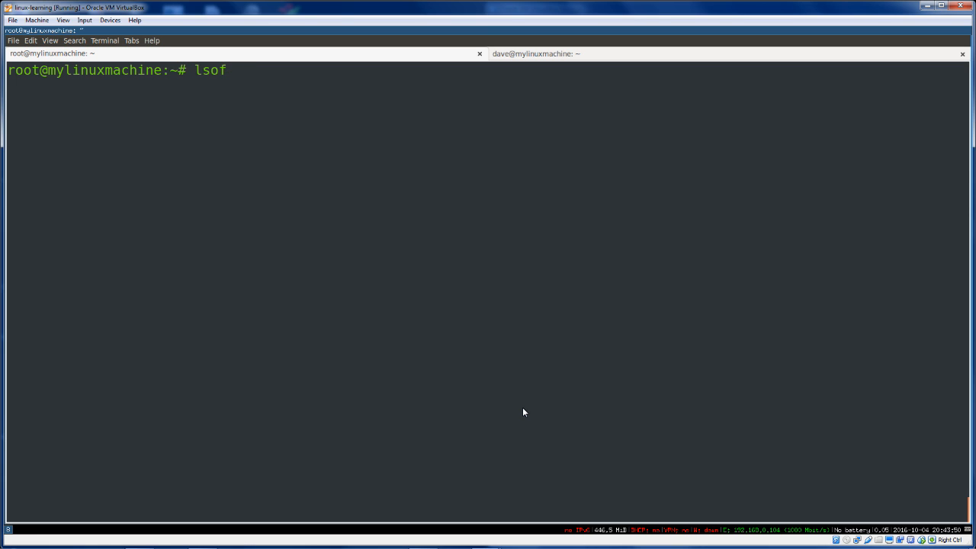
text(ps aux | grep nginx)
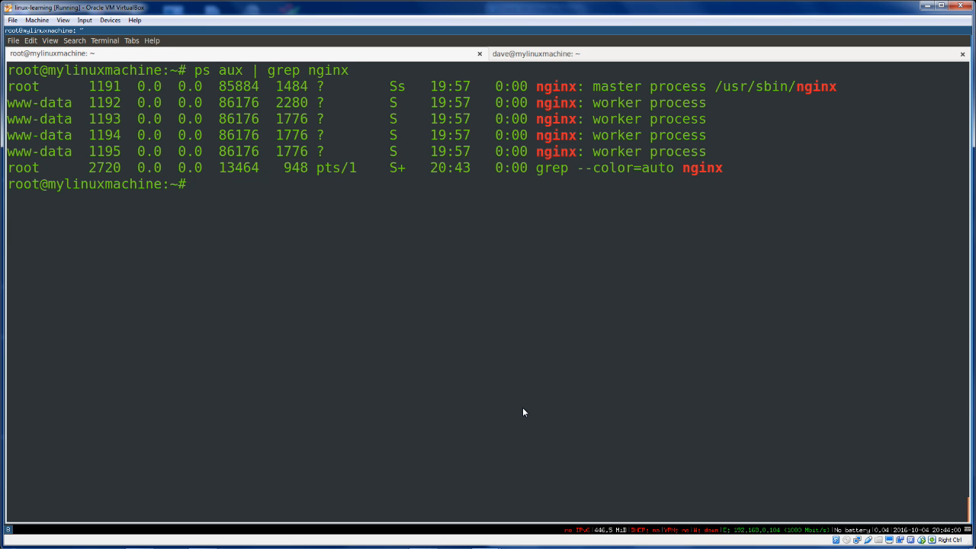
mouse_move(136, 195)
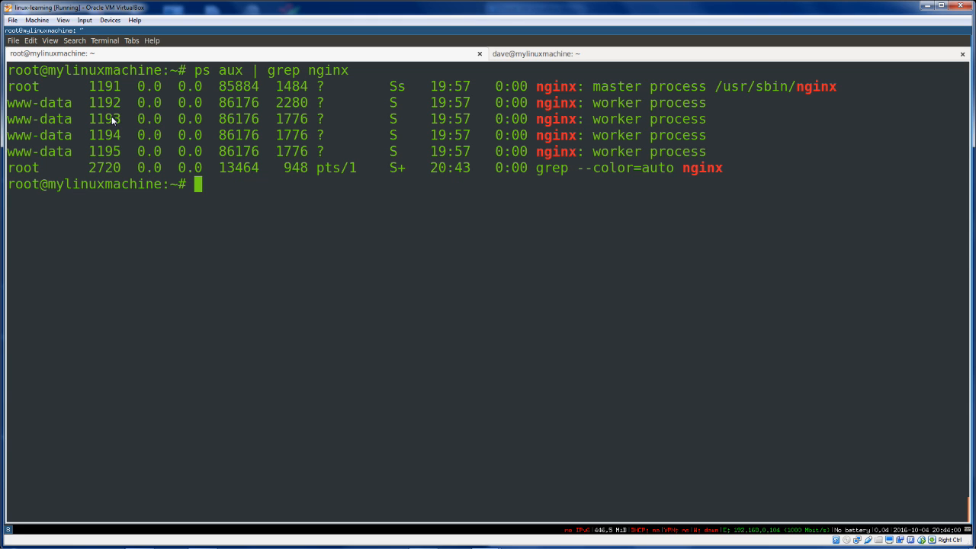
mouse_move(267, 188)
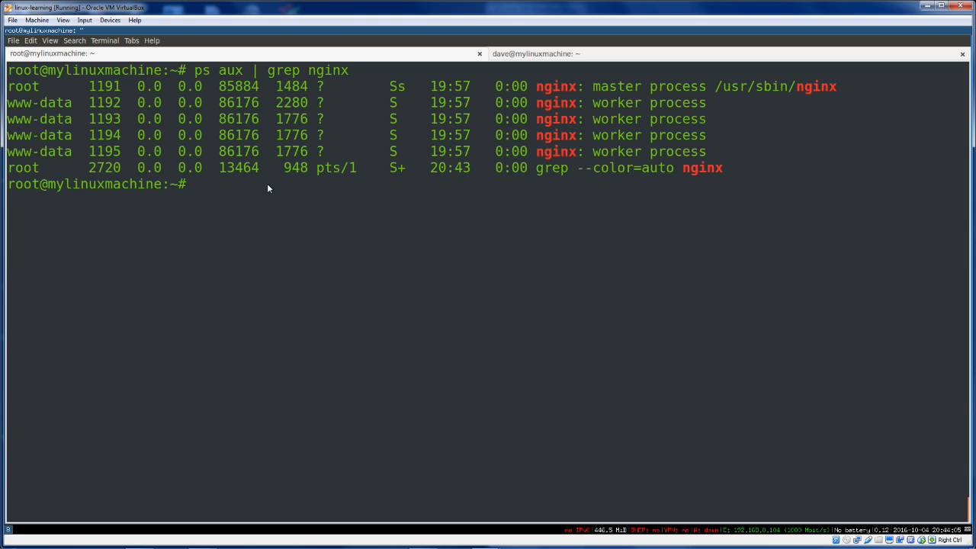
text(lsof)
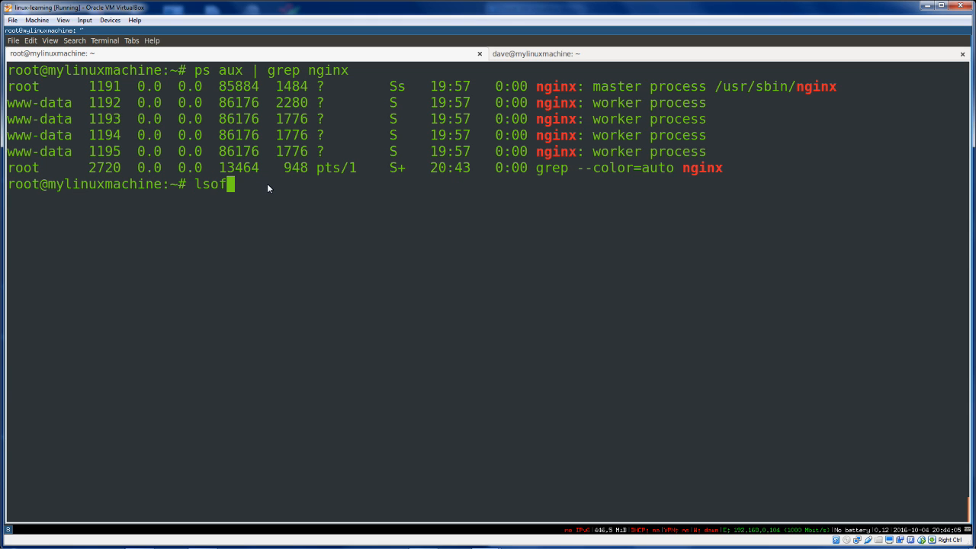
text(-)
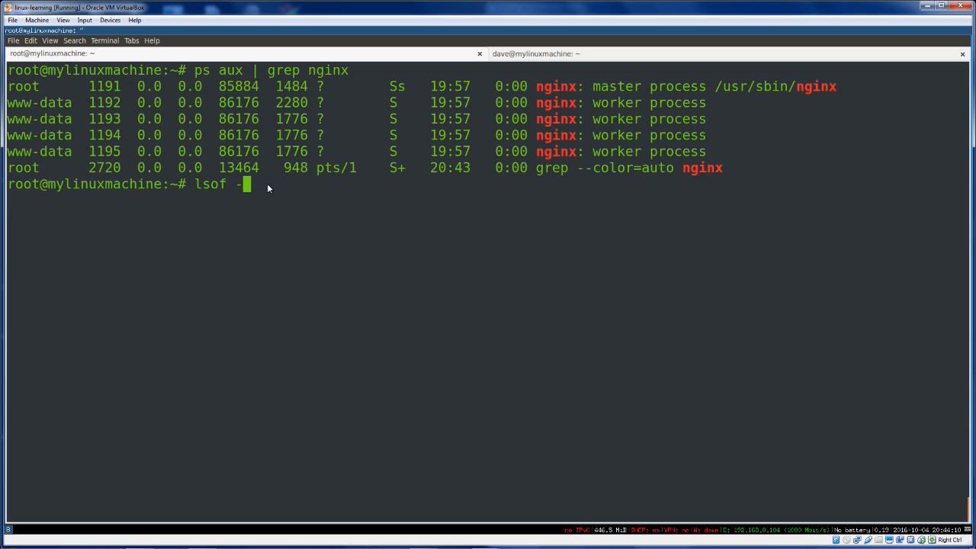
text(p)
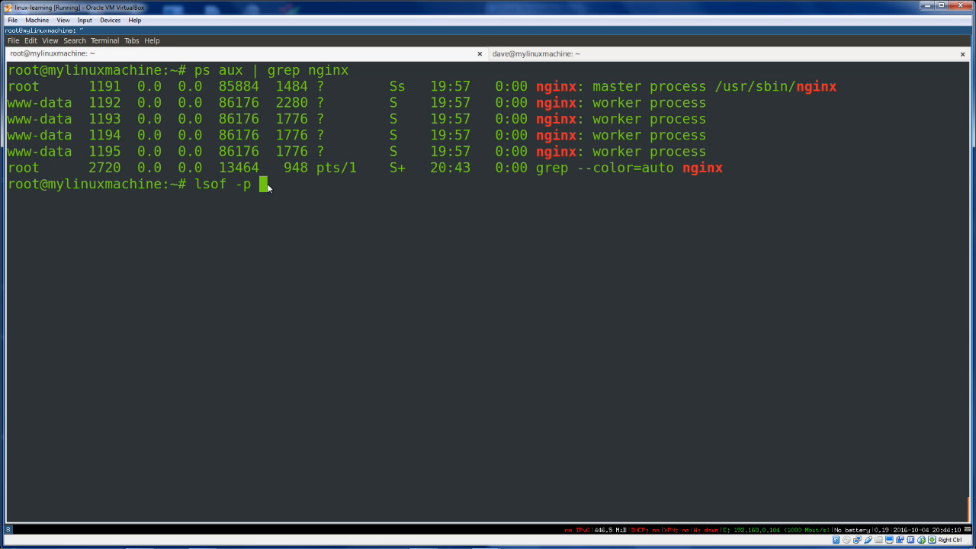
text(1192)
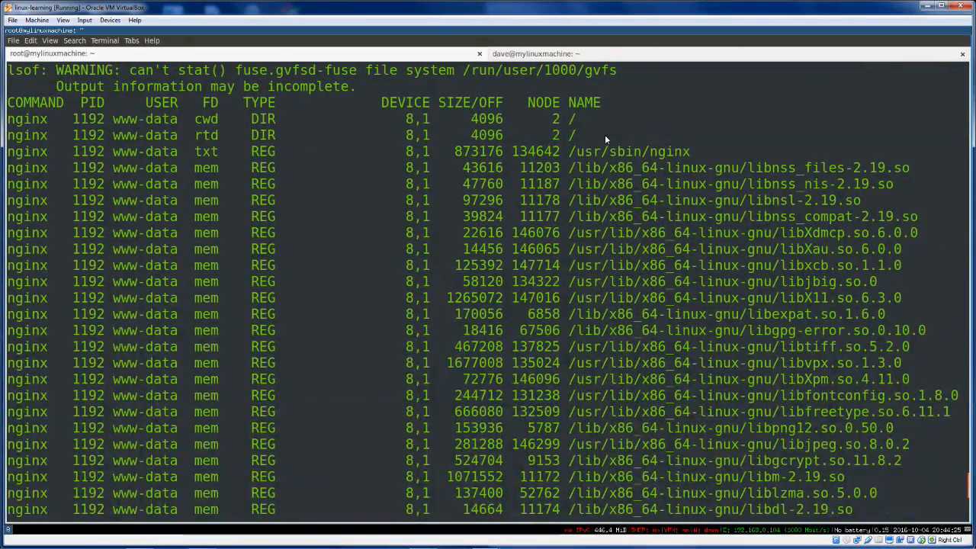
mouse_move(301, 156)
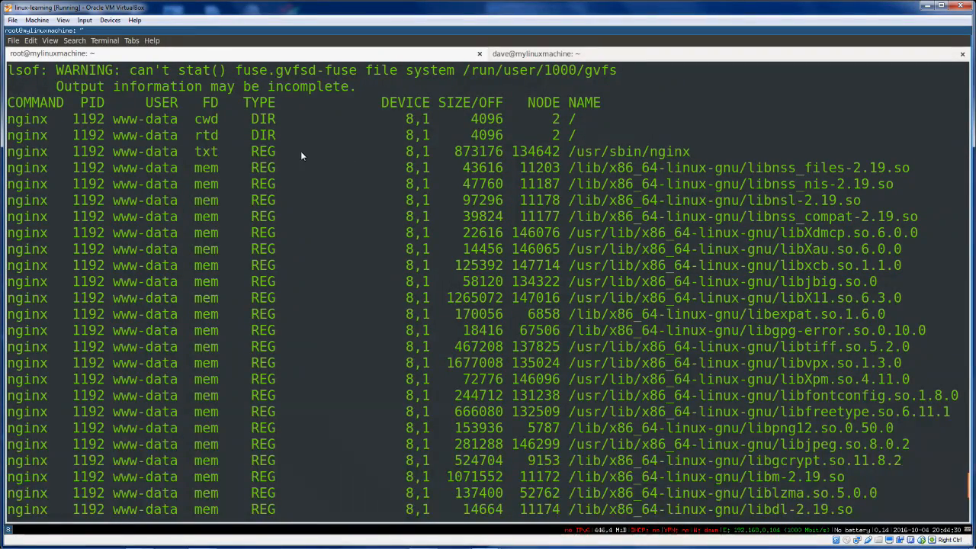
Highlight the nginx binary's txt descriptor and scroll down to the sockets and log files.
double_click(205, 151)
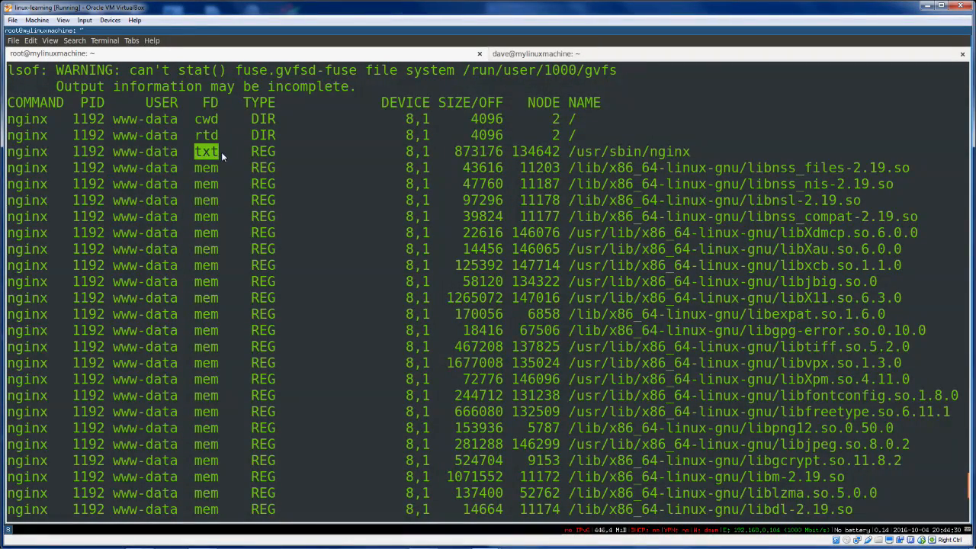
mouse_move(584, 158)
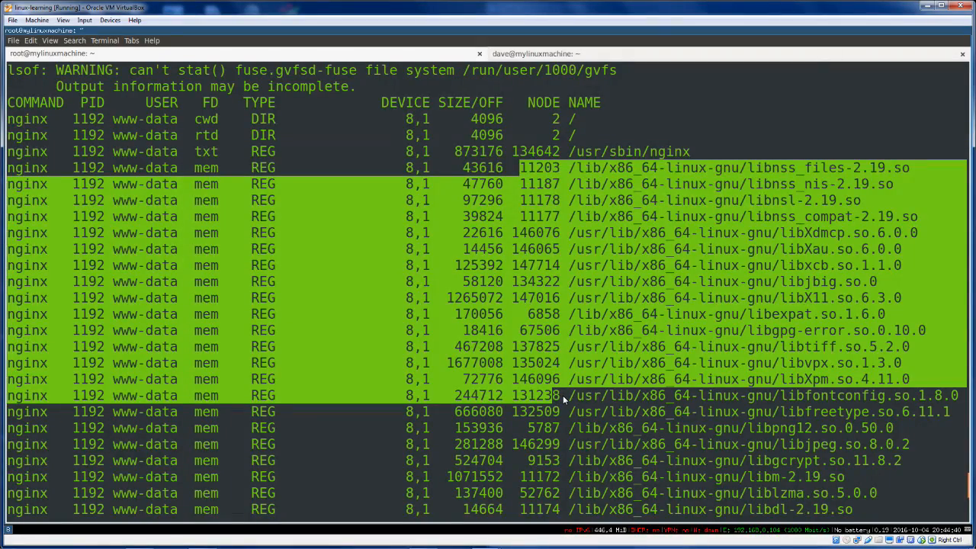
scroll(down, 3)
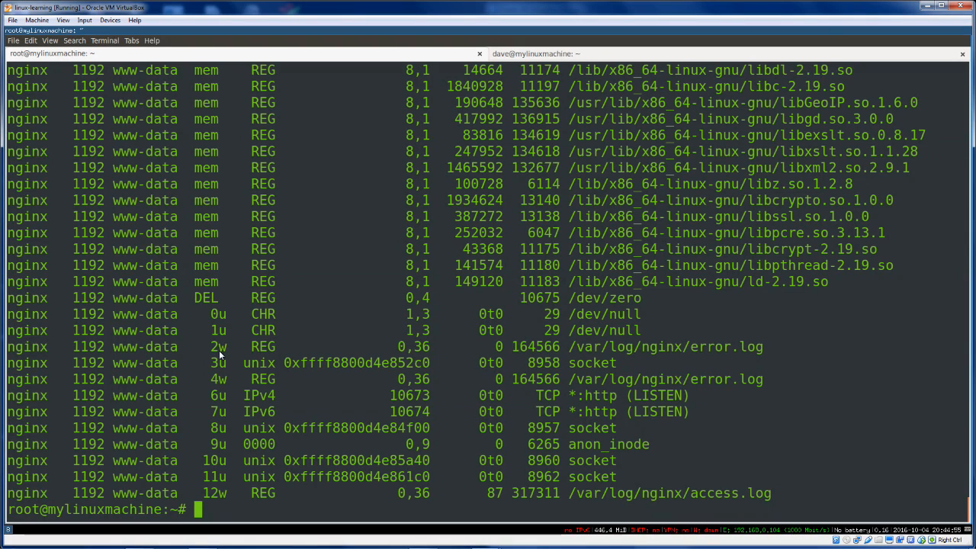
double_click(667, 347)
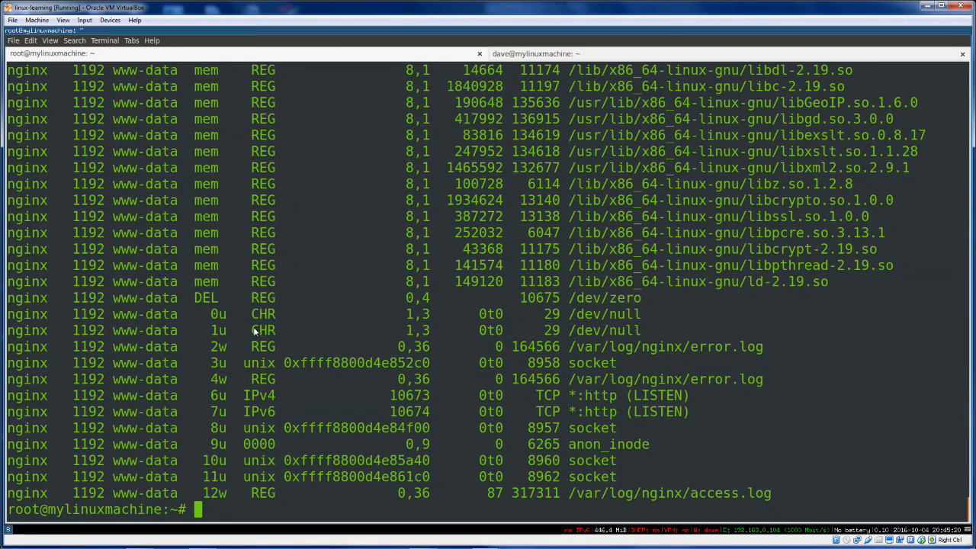
mouse_move(342, 297)
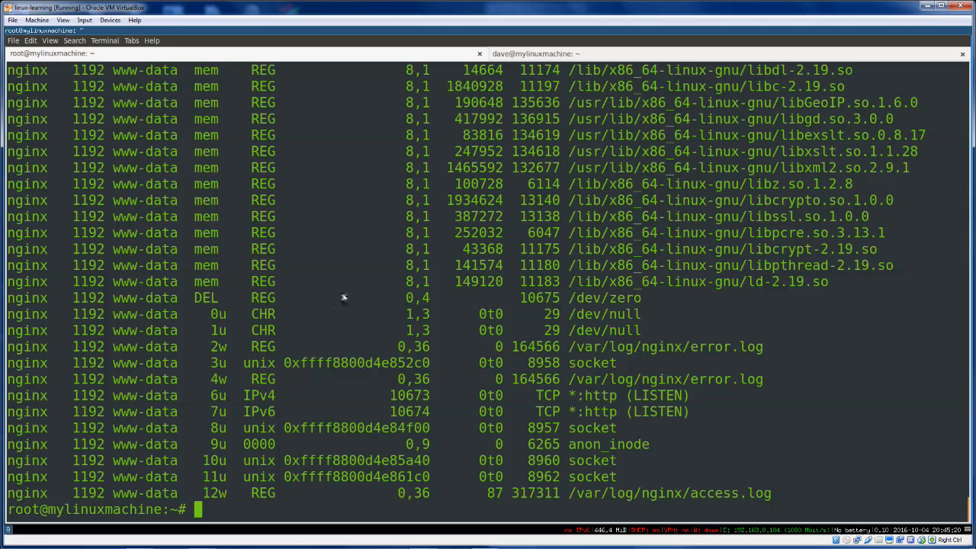
double_click(665, 379)
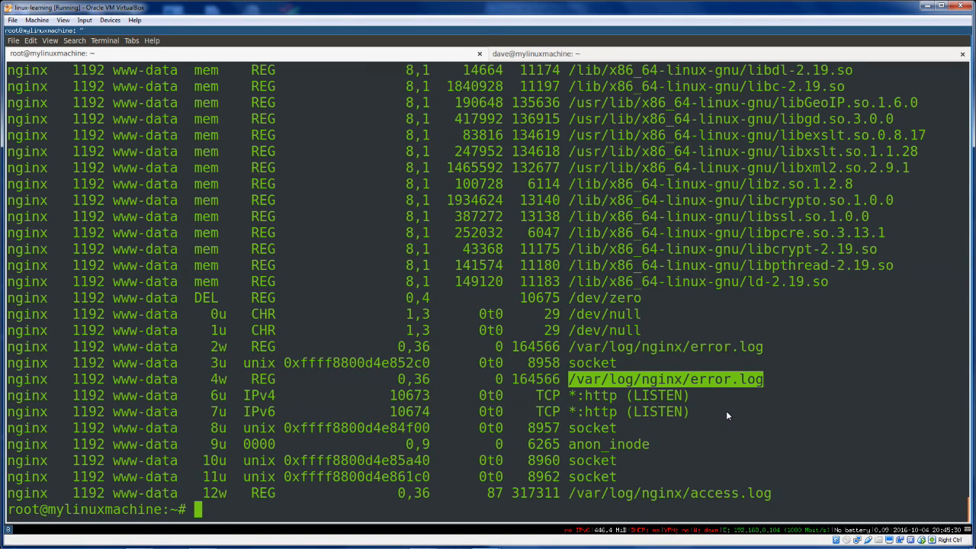
mouse_move(740, 416)
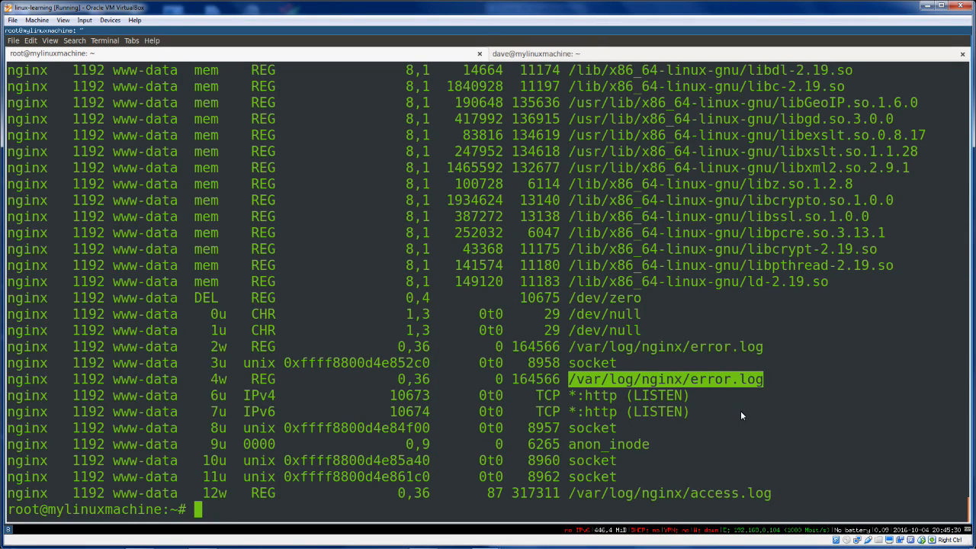
mouse_move(503, 405)
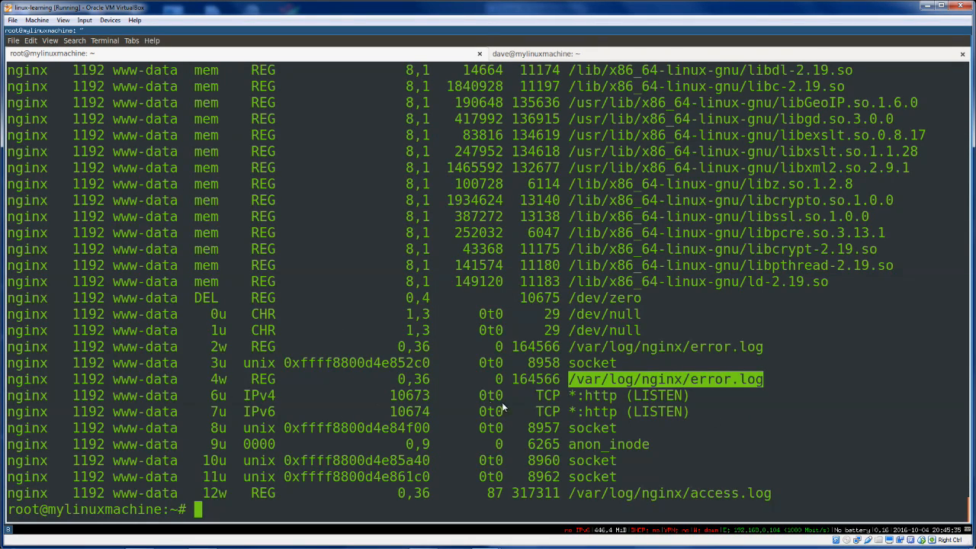
double_click(546, 395)
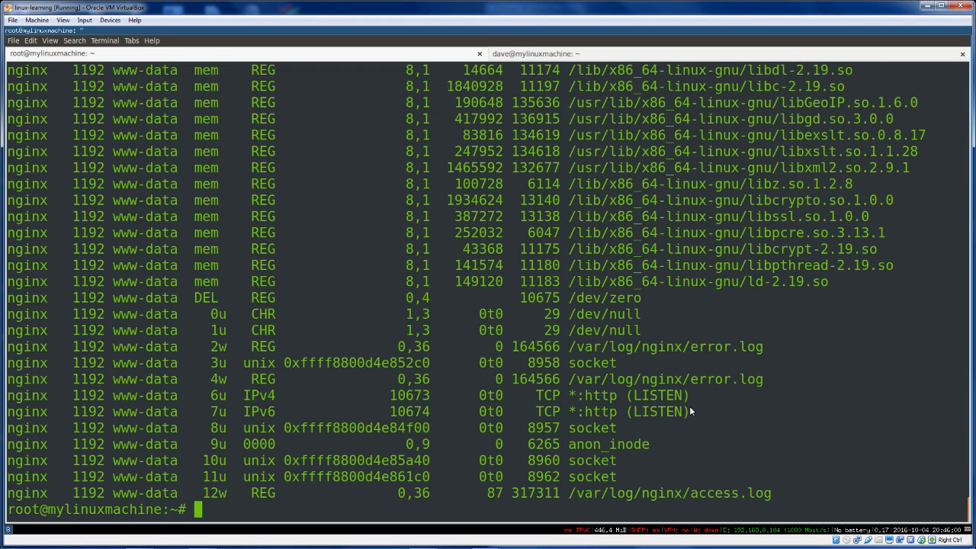
mouse_move(567, 418)
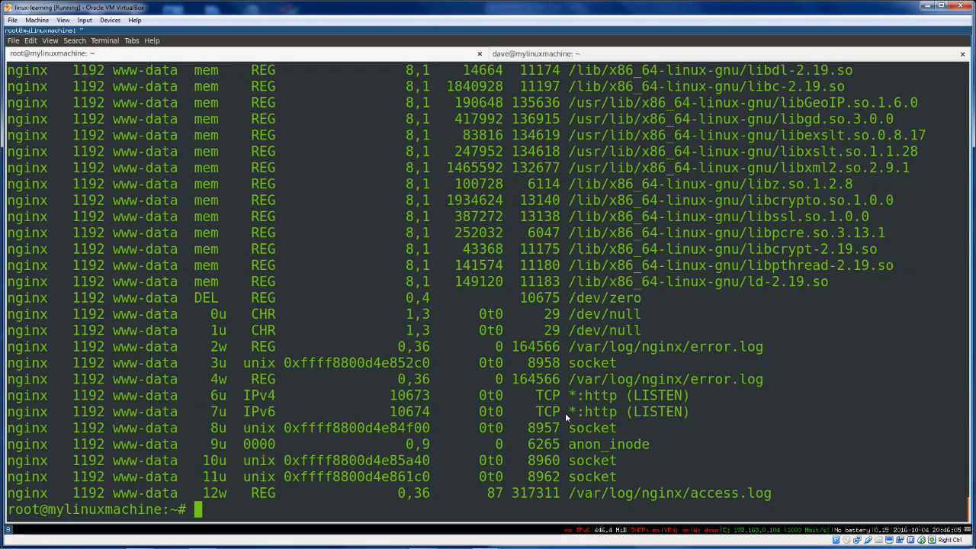
mouse_move(694, 421)
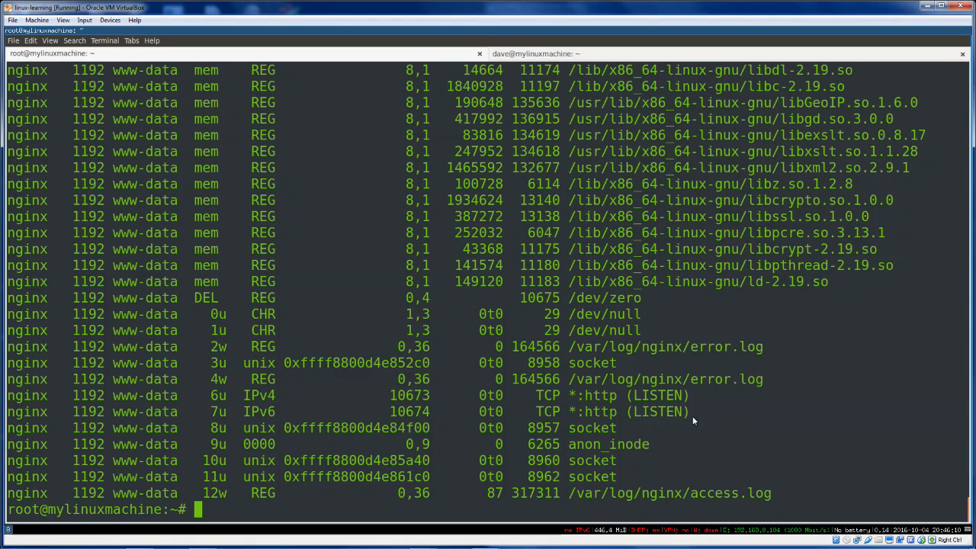
mouse_move(774, 414)
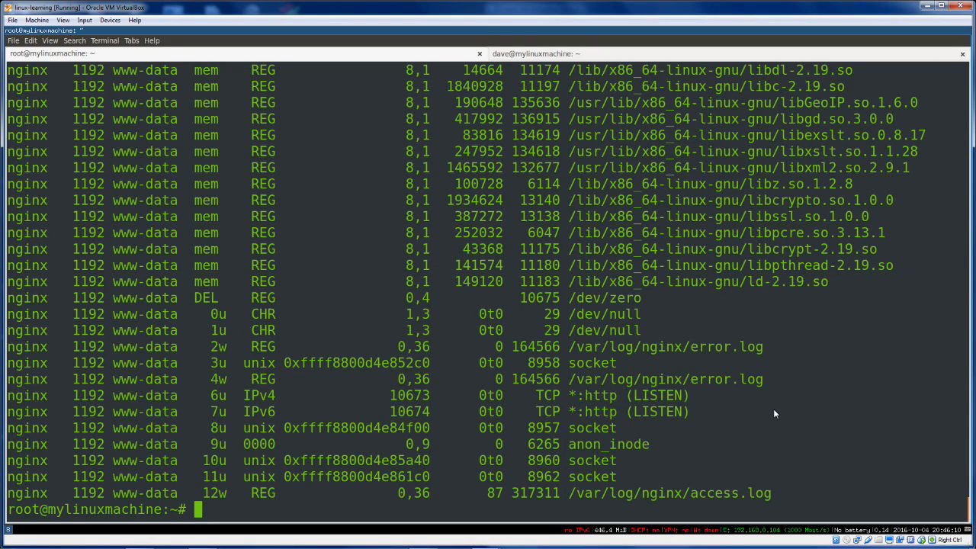
mouse_move(845, 433)
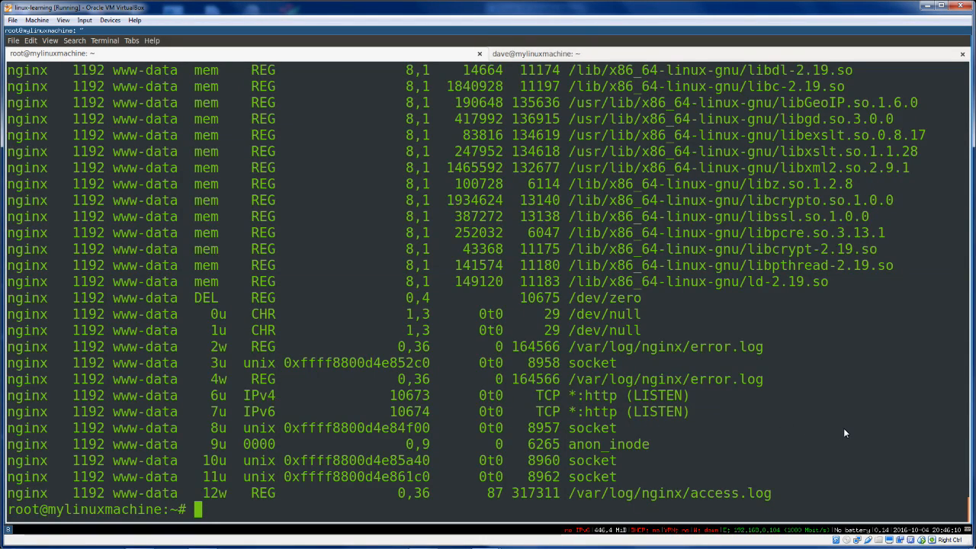
mouse_move(823, 428)
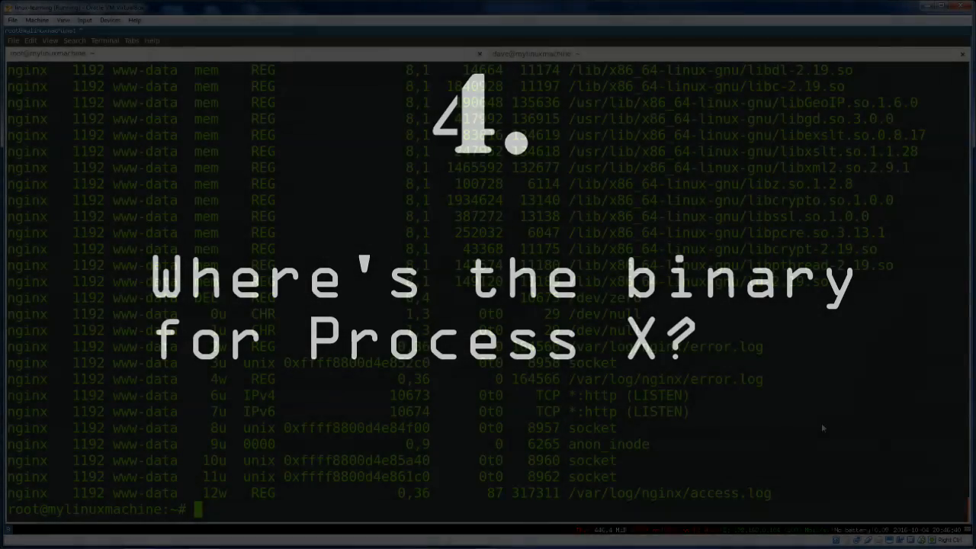
Filter lsof -p 1192 through grep bin to reveal /usr/sbin/nginx.
text(lsof -p 1192 | grep)
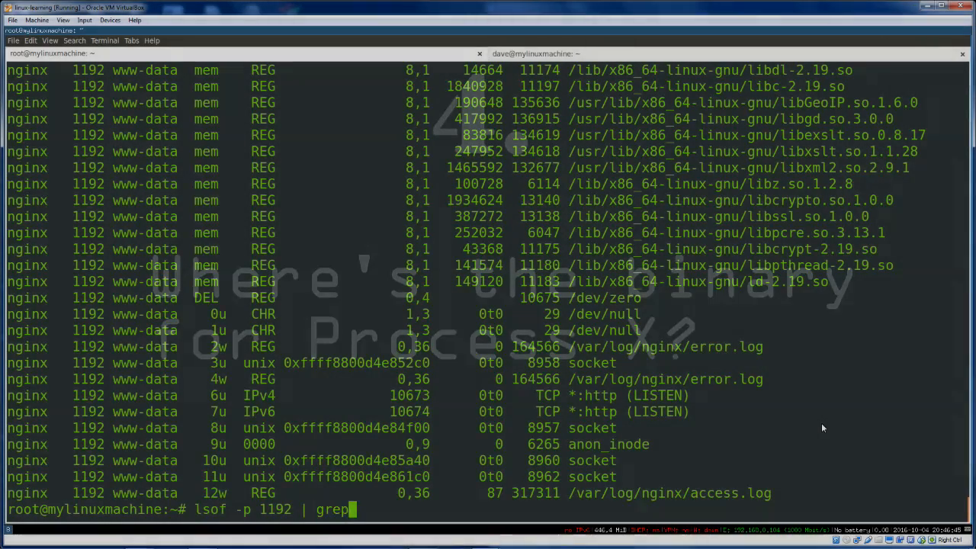
text(bin)
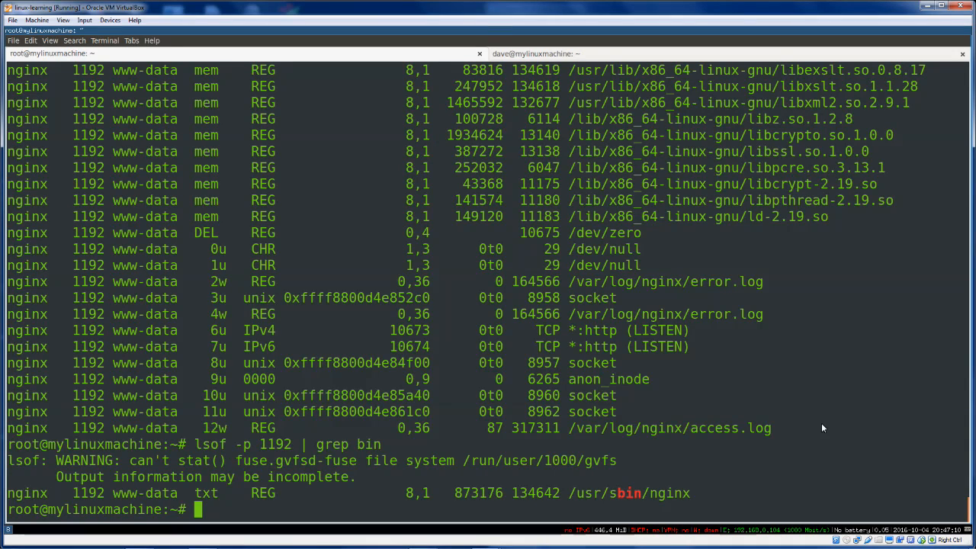
text(lsof -p 1192 | grep bin)
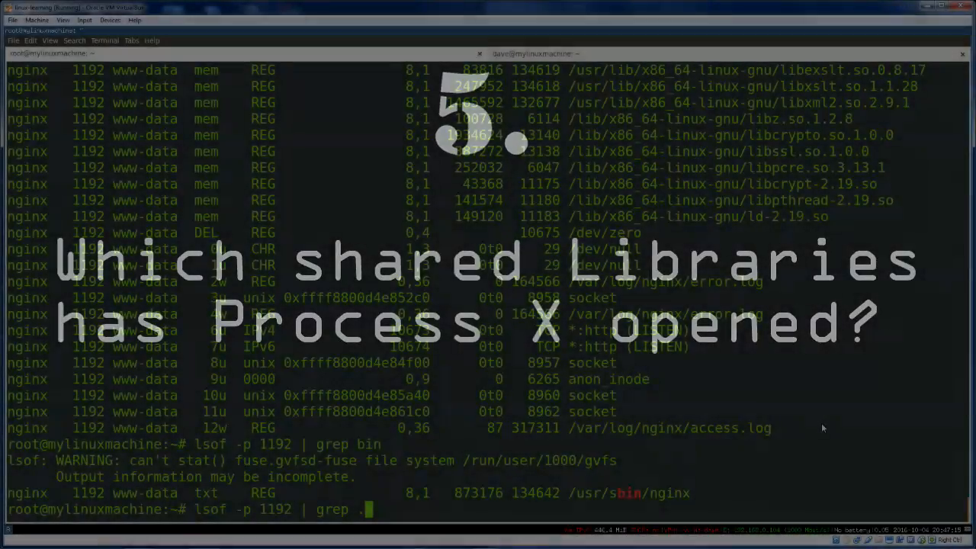
List process 1192's shared libraries and sockets with lsof -p 1192 | grep .so.
text(so)
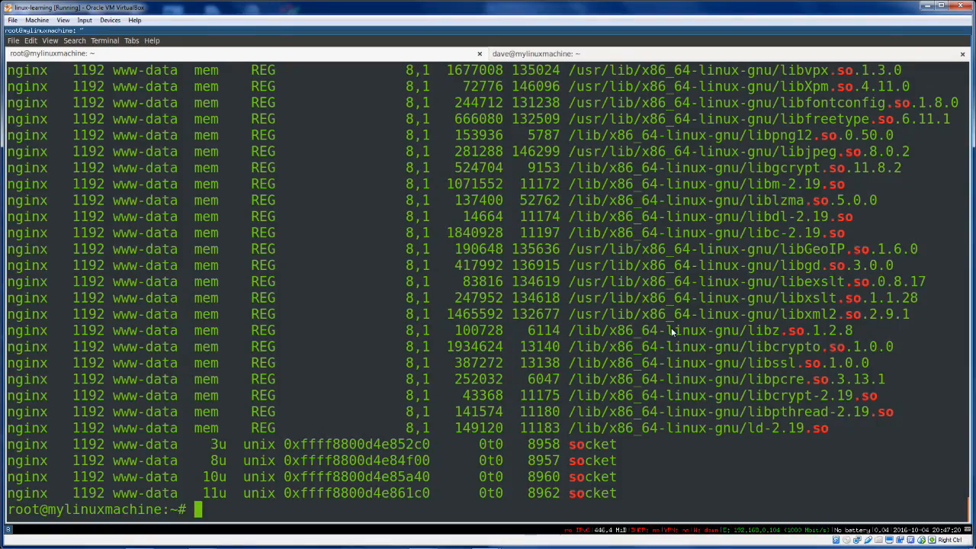
text(lsof -p 1192 | grep .so)
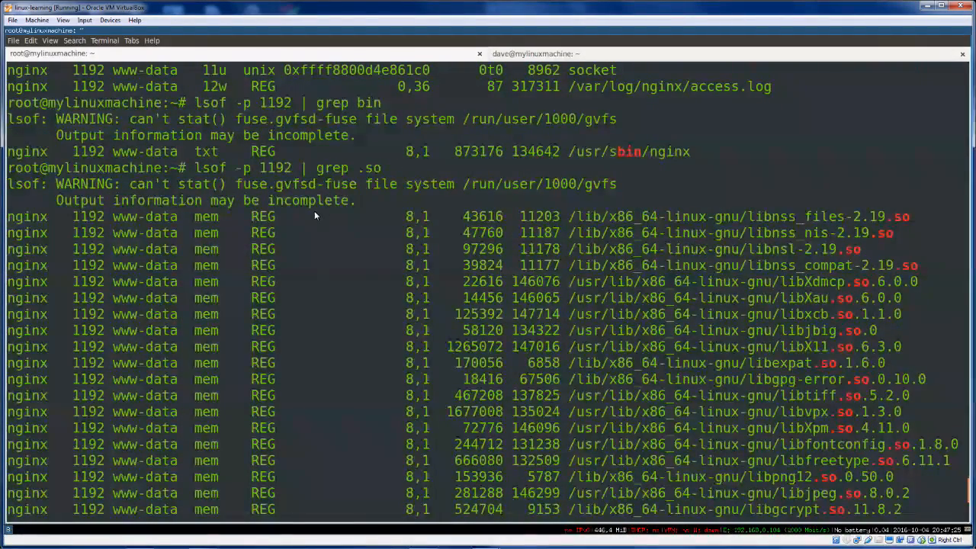
mouse_move(359, 293)
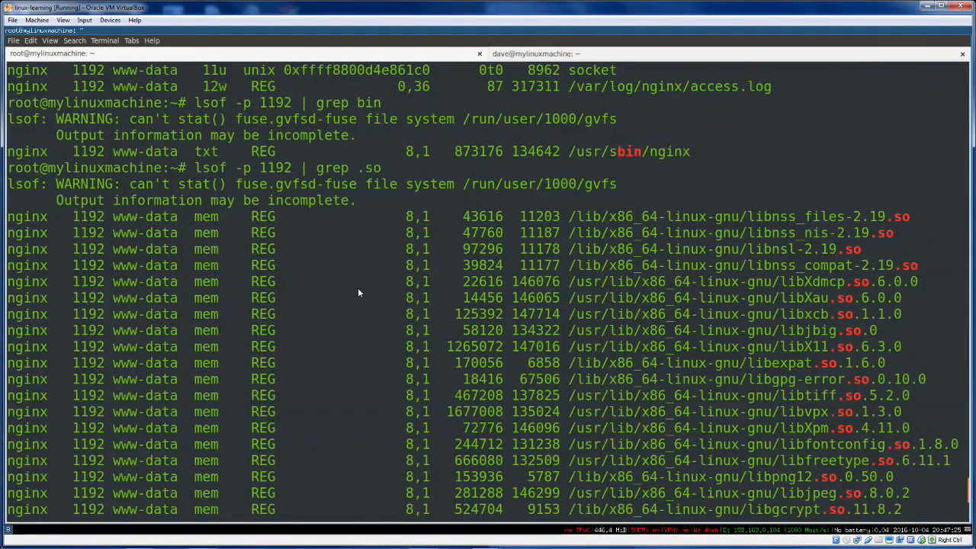
scroll(down, 3)
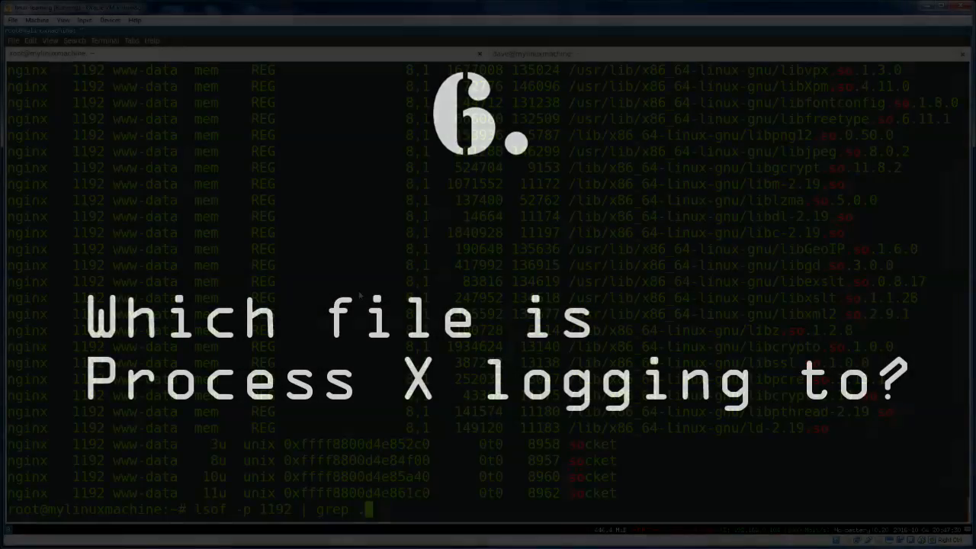
Find process 1192's log files with grep log, then clear the terminal.
text(log)
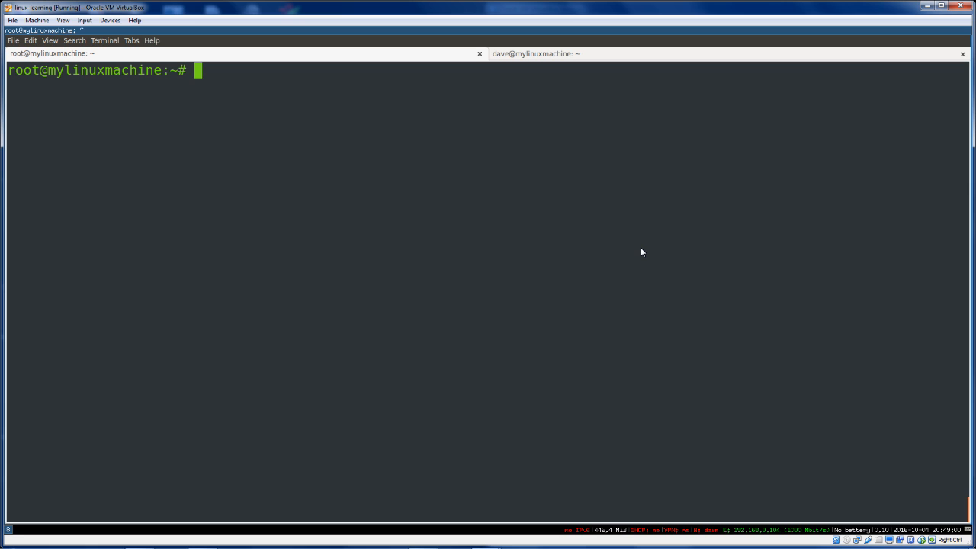
Show ls -alh details of libssl.so.1.0.0 and list the processes holding it with lsof.
text(/lib/x86_64-linux-gnu/libssl.so.1.0.0)
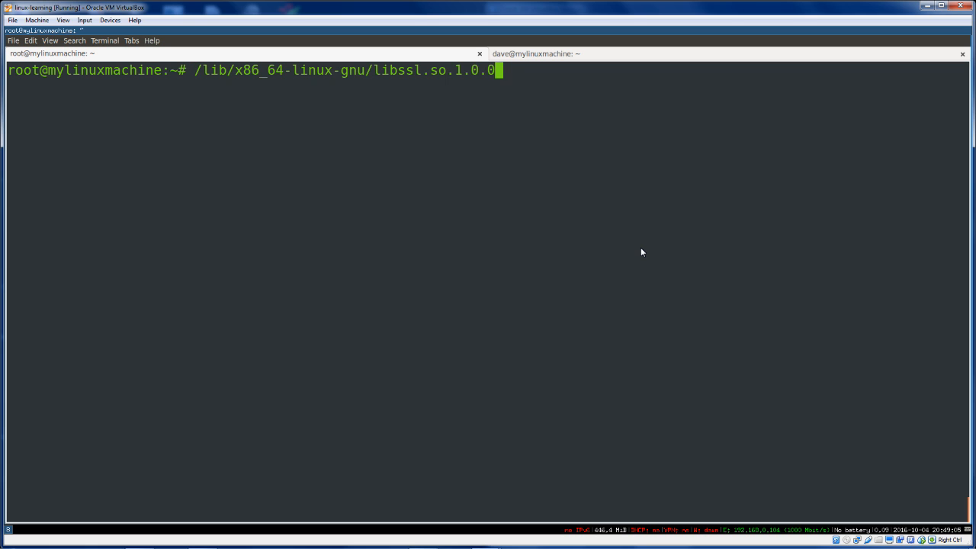
text(ls -alh)
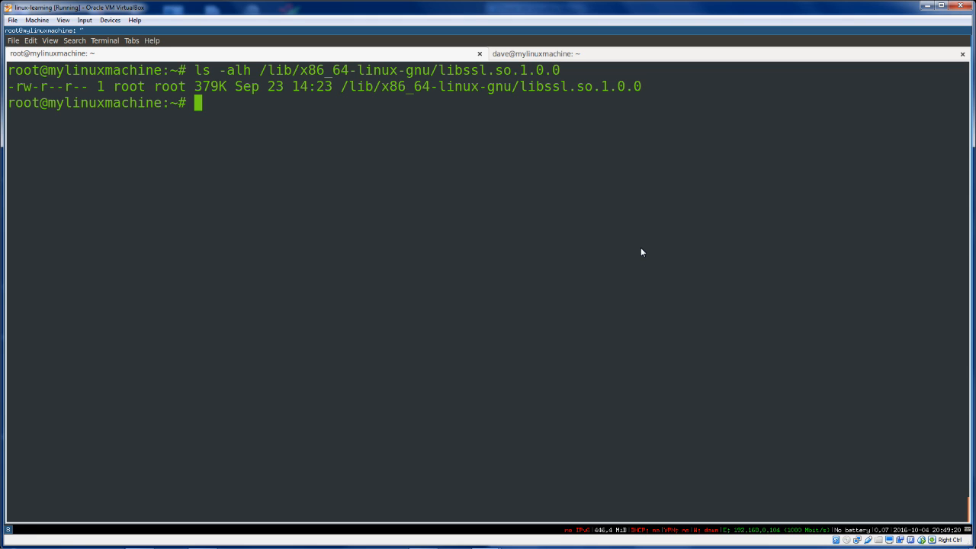
mouse_move(499, 193)
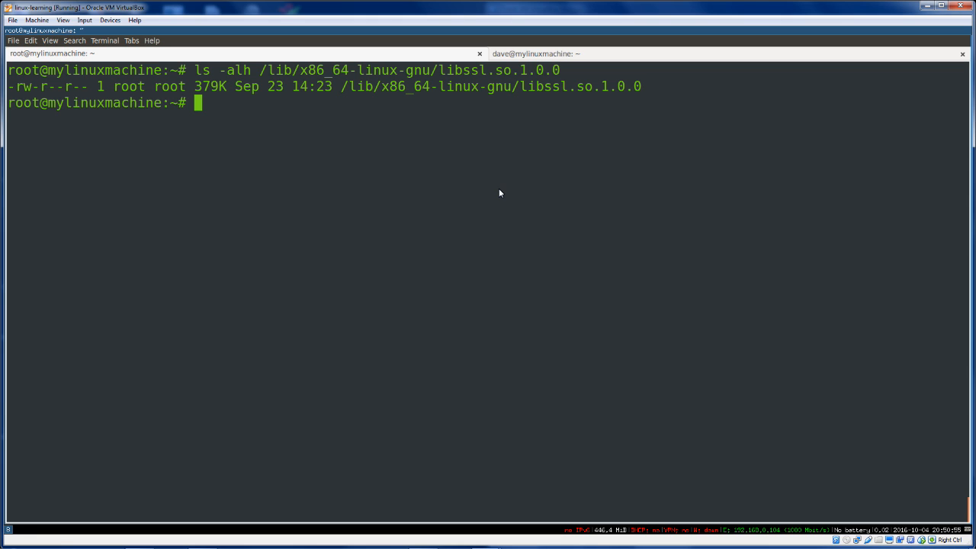
text(lsof)
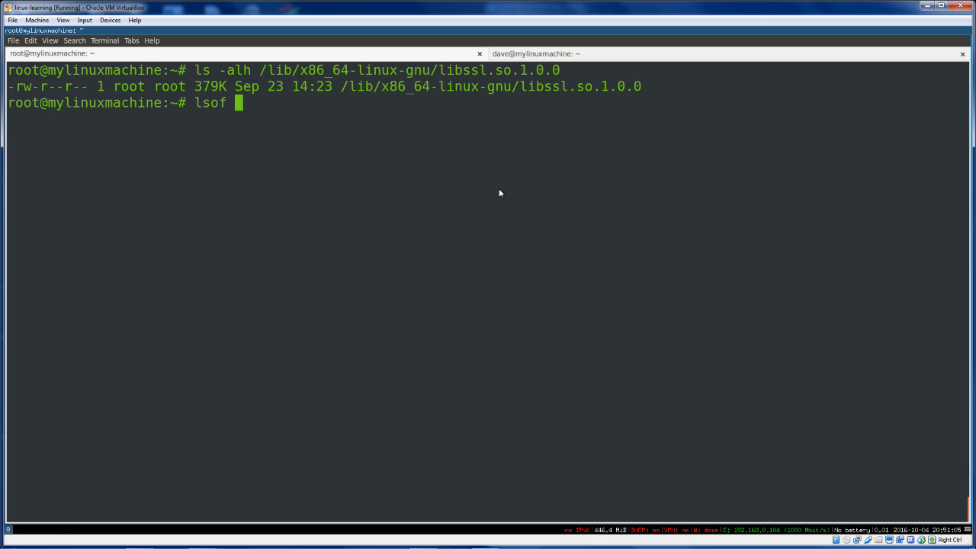
text(/lib/x86_64-linux-gnu/libssl.so.1.0.0)
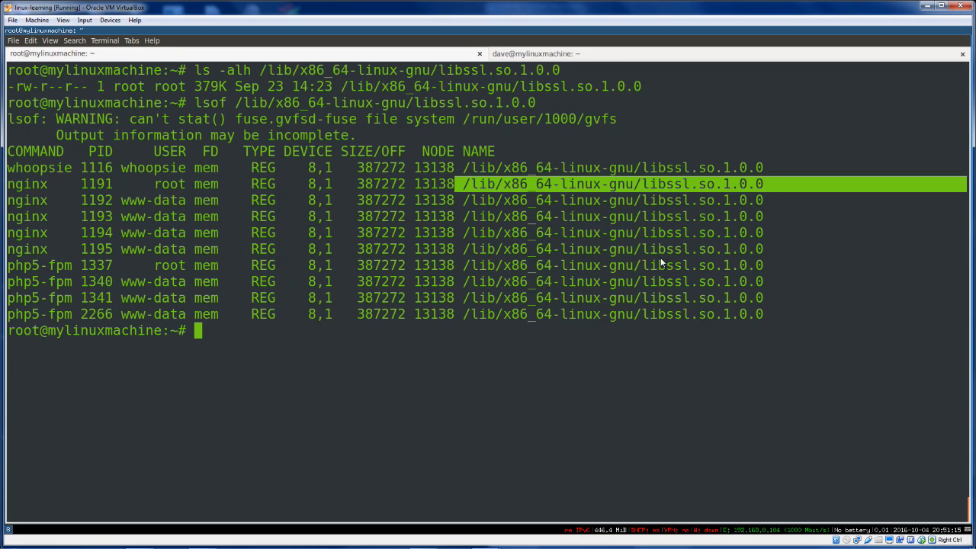
mouse_move(382, 368)
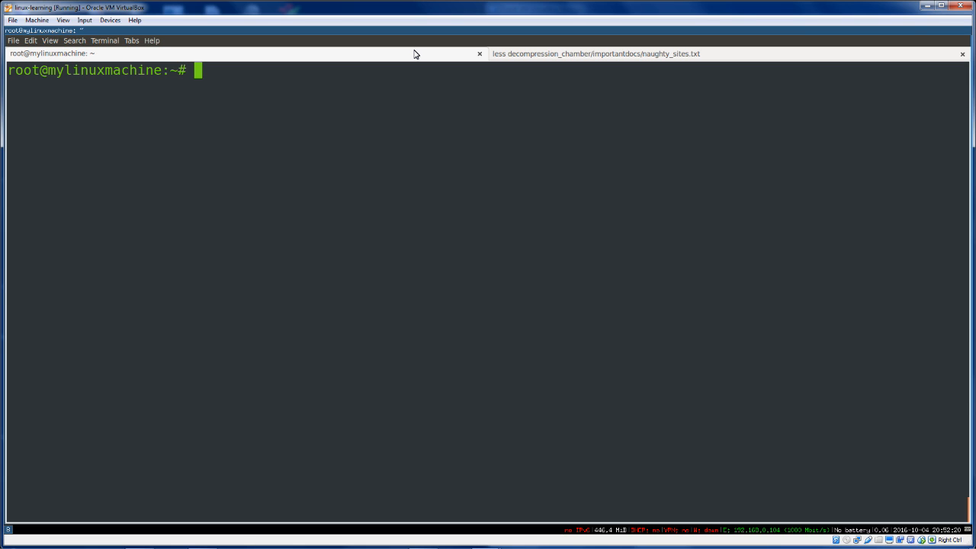
Run lsof to list open files, showing less process 2743 holding naughty_sites.txt.
text(lsof)
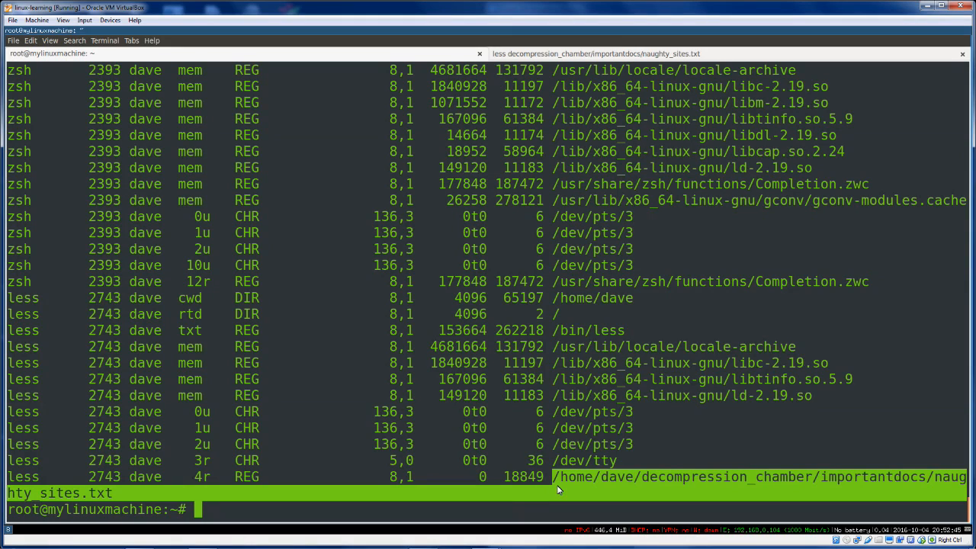
mouse_move(331, 431)
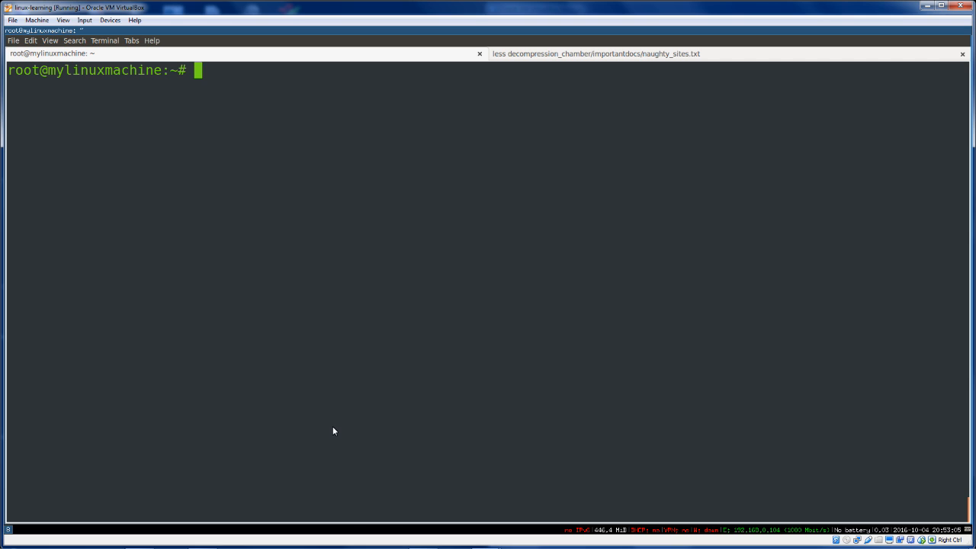
List port 80 listeners with lsof -i :80, then interrupt the lsof -i TCP listing.
text(lsof -i)
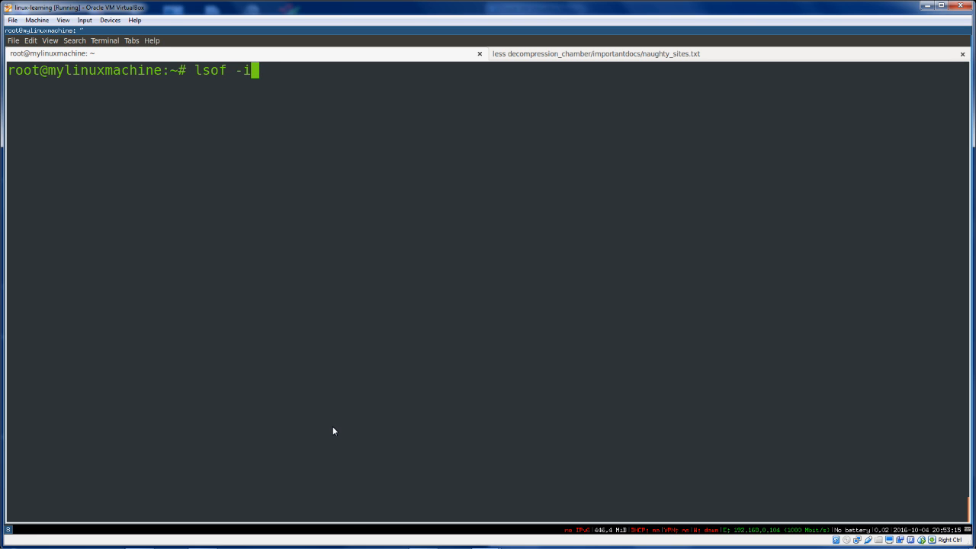
text(:80)
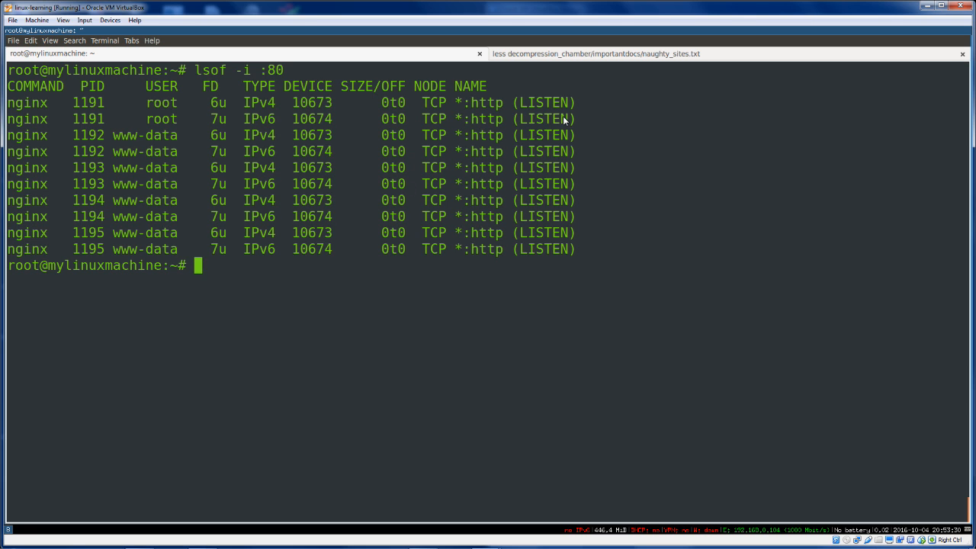
double_click(543, 102)
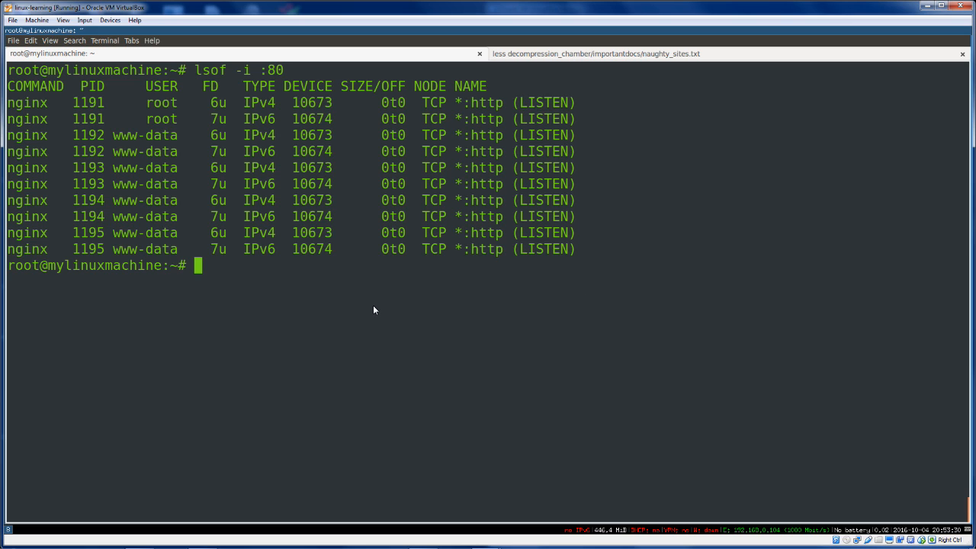
text(lsof -i :80)
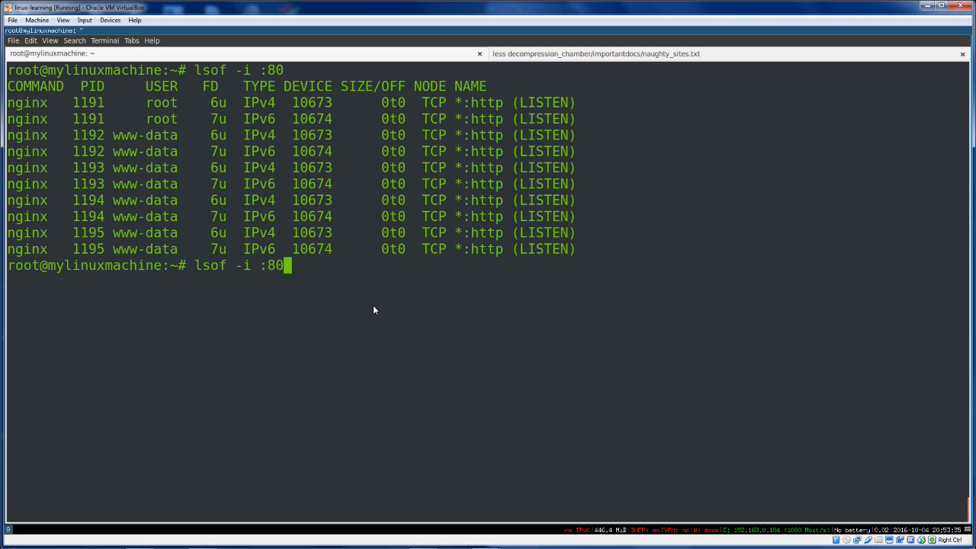
text(TCP)
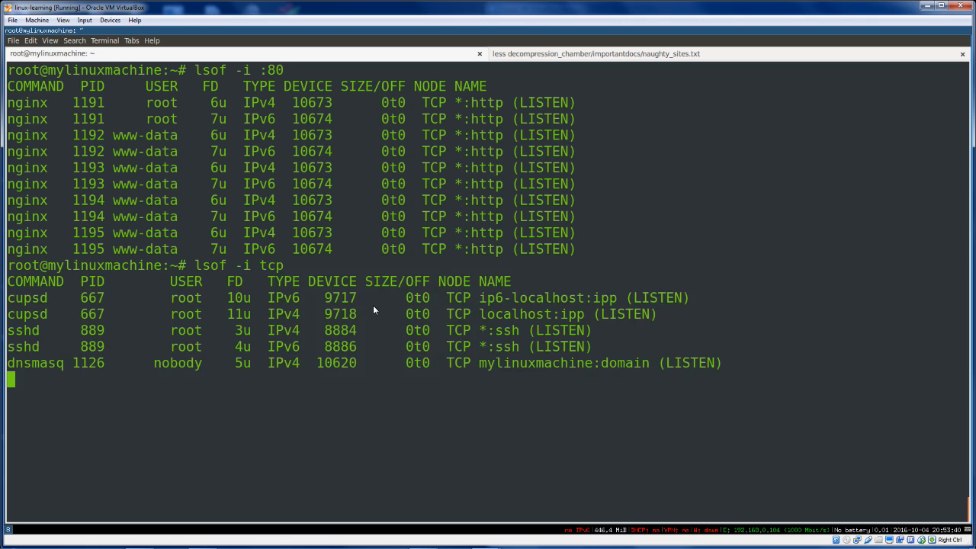
key(escape)
text(lsof -i udp)
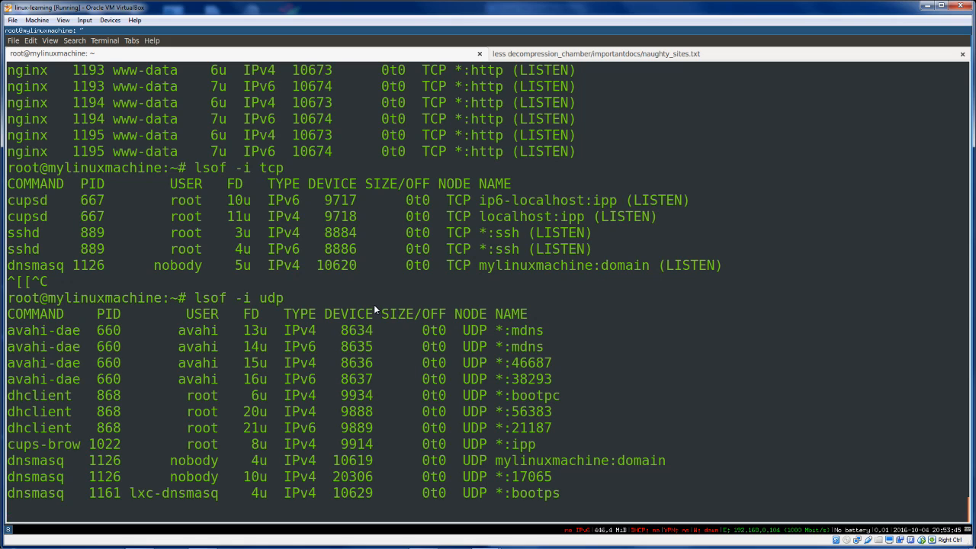
mouse_move(322, 288)
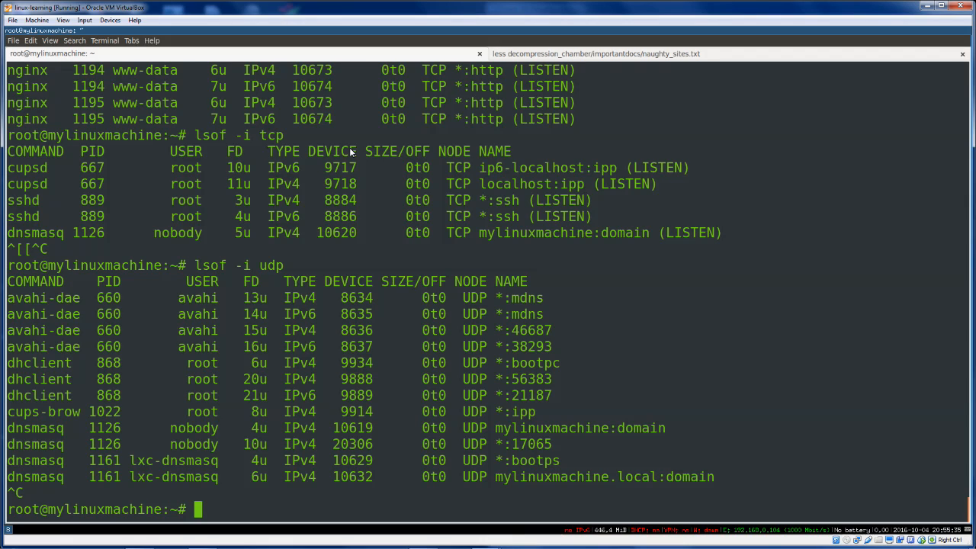
Show per-filesystem disk usage with df, root at 93%.
text(df -a)
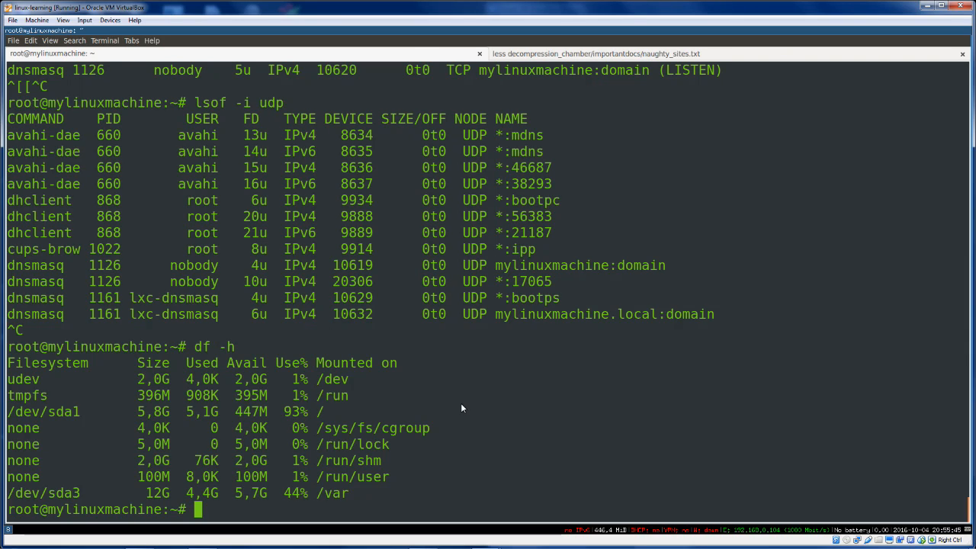
Type the placeholder example lsof /that/file without running it.
text(lsof)
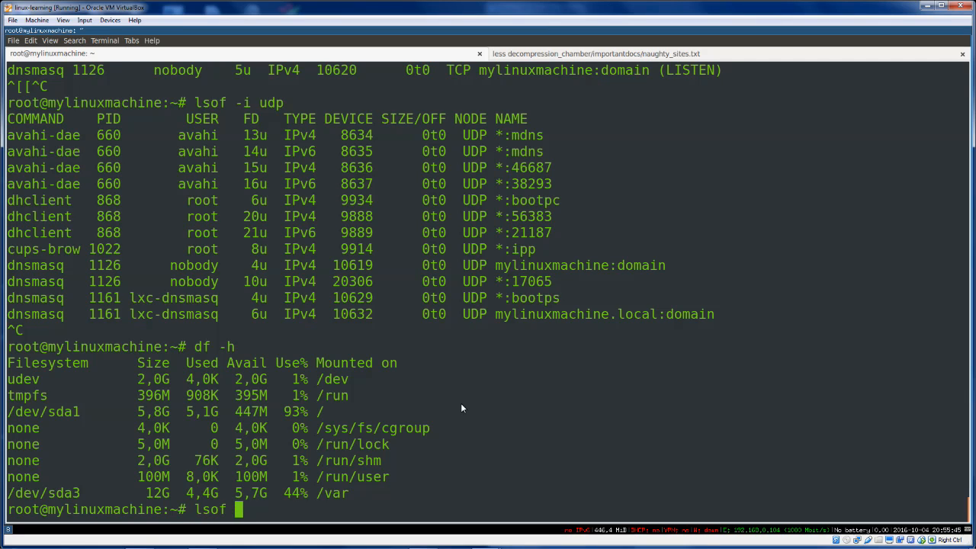
text(/that/file^C)
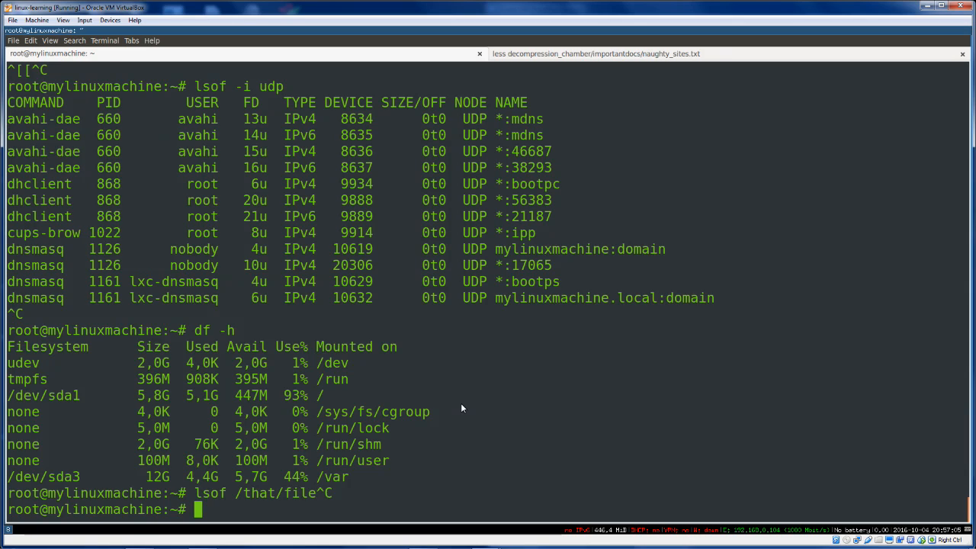
Type the example lsof -p PID, then cancel it with Ctrl+C.
text(lsof -p PID)
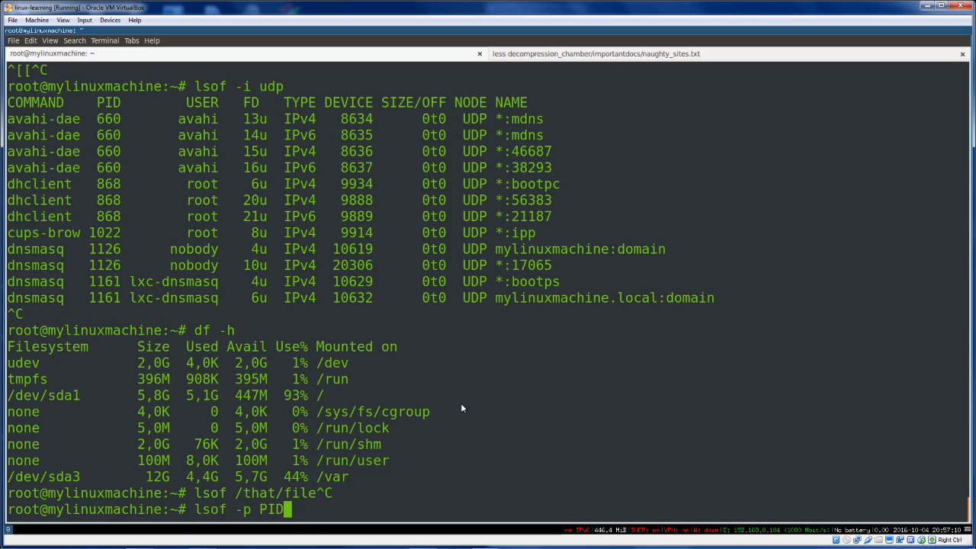
key(ctrl+c)
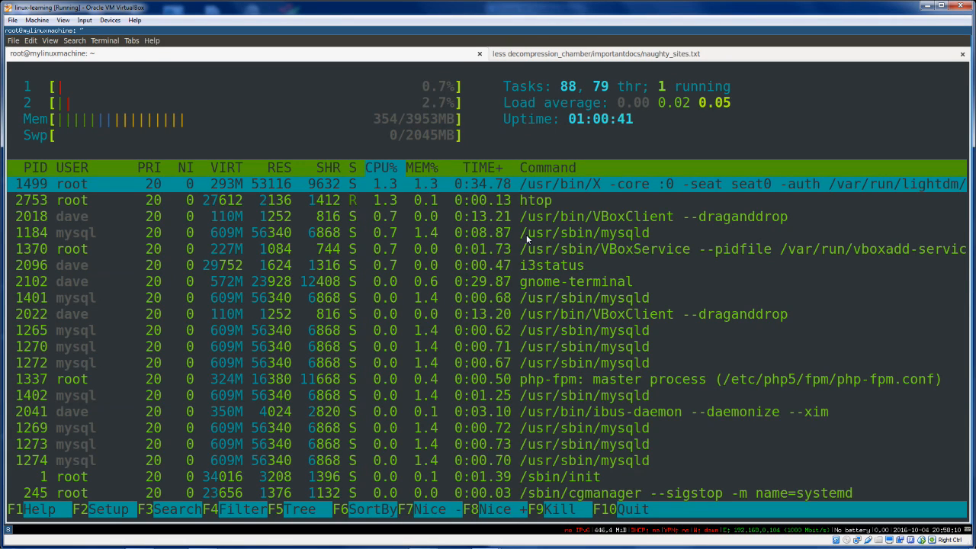
mouse_move(17, 247)
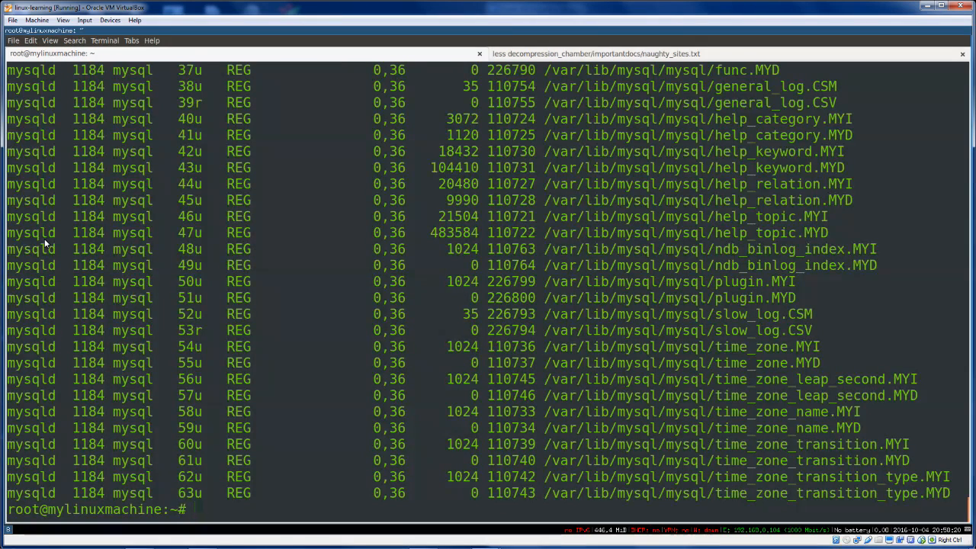
mouse_move(332, 242)
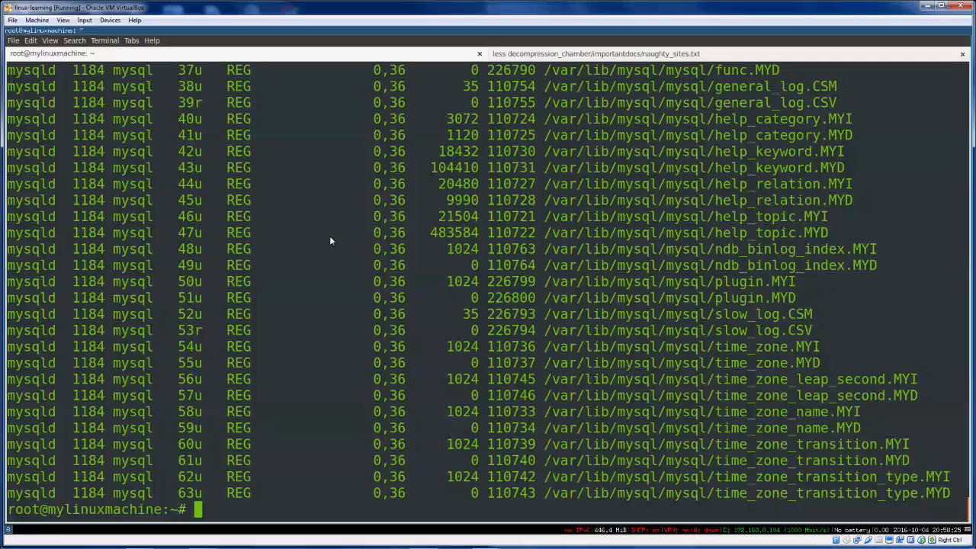